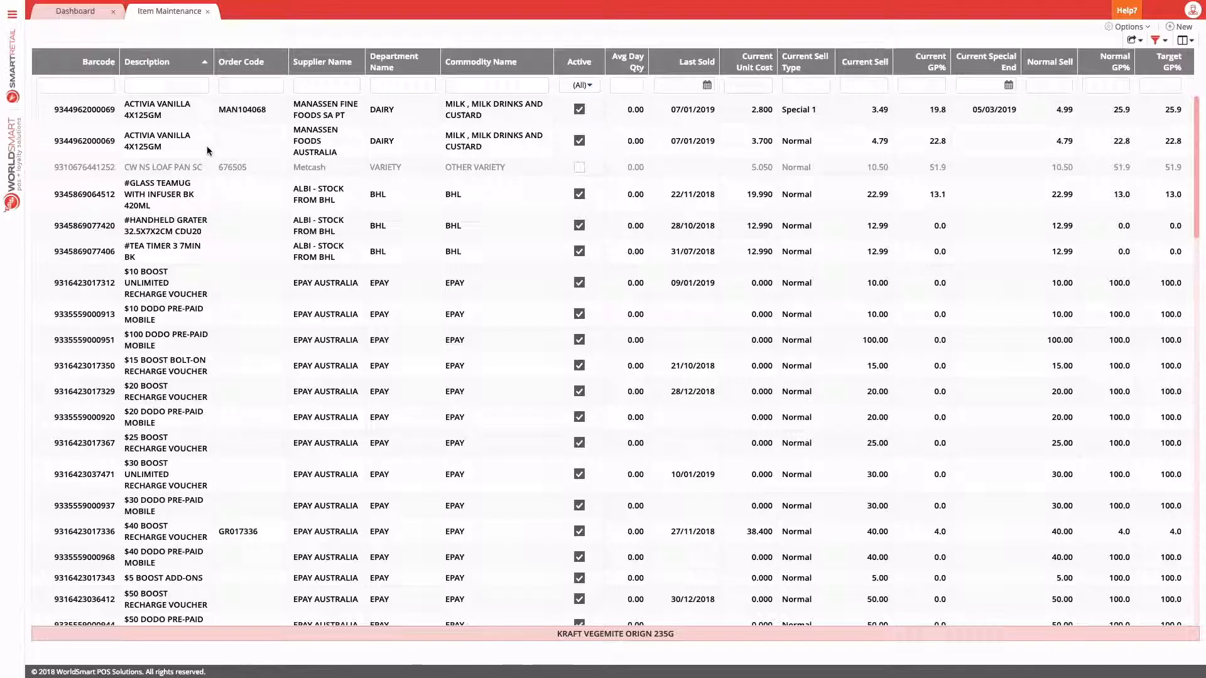
Step: Filter Item Maintenance by Description ^KRAFT and open the KRAFT VEGEMITE ORIGN 235G record
left_click(166, 84)
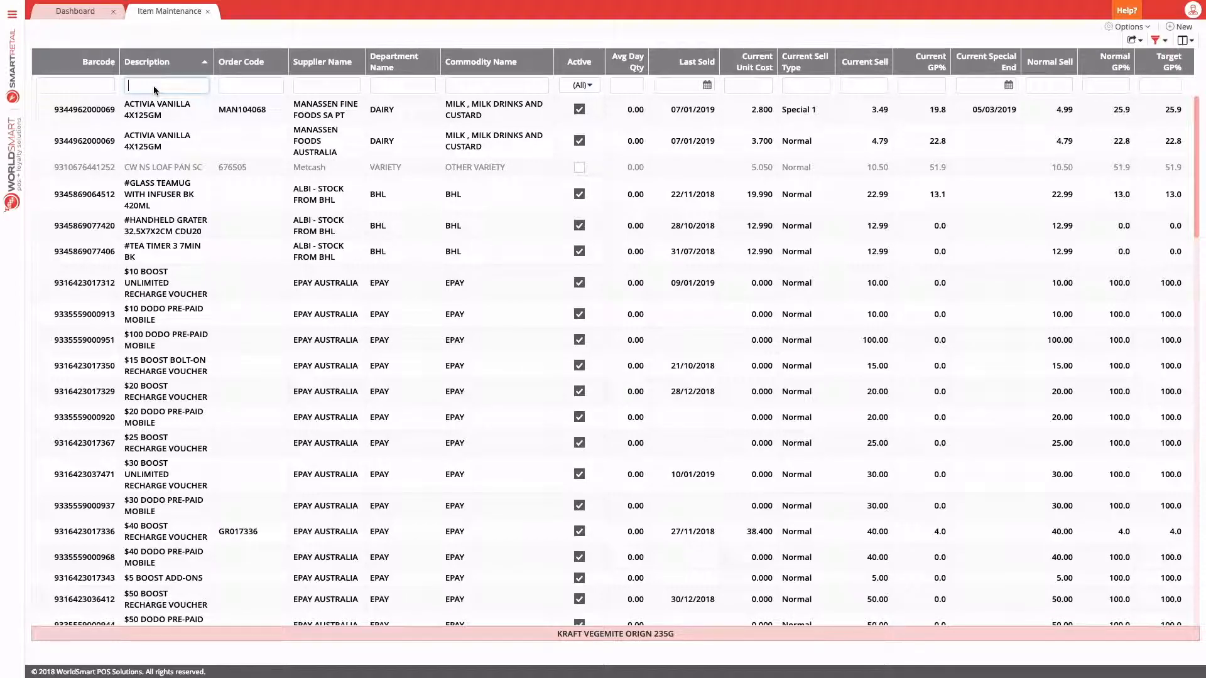
type("^")
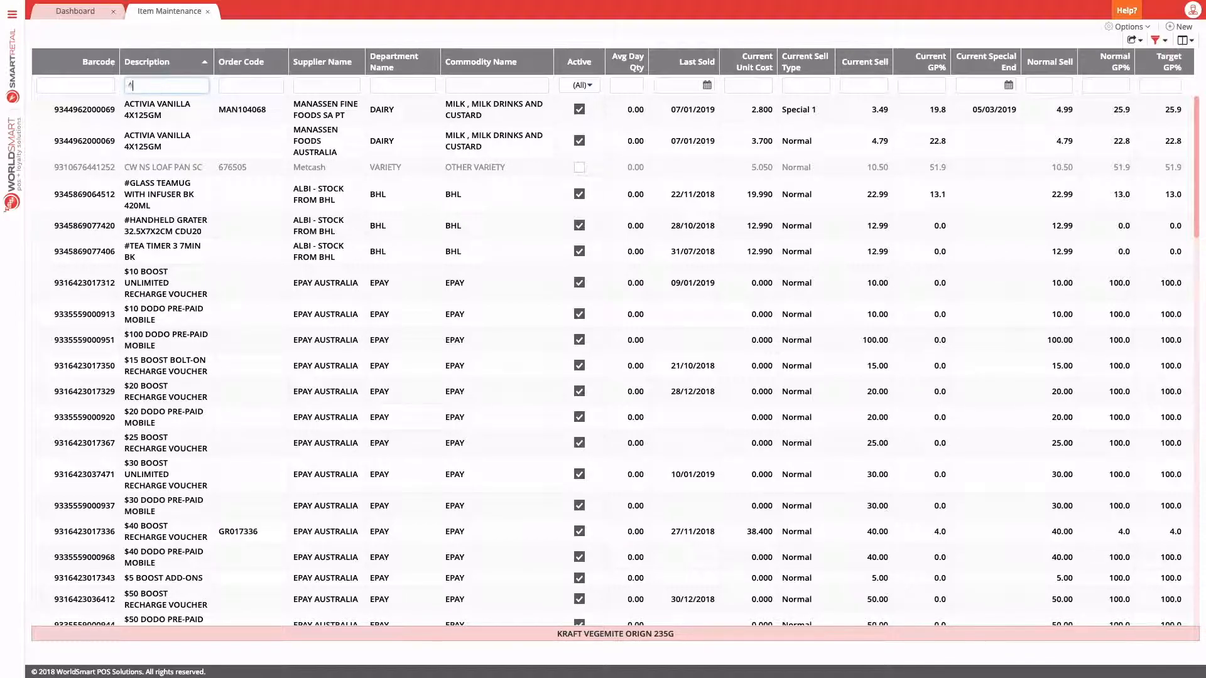
type("KRAFT")
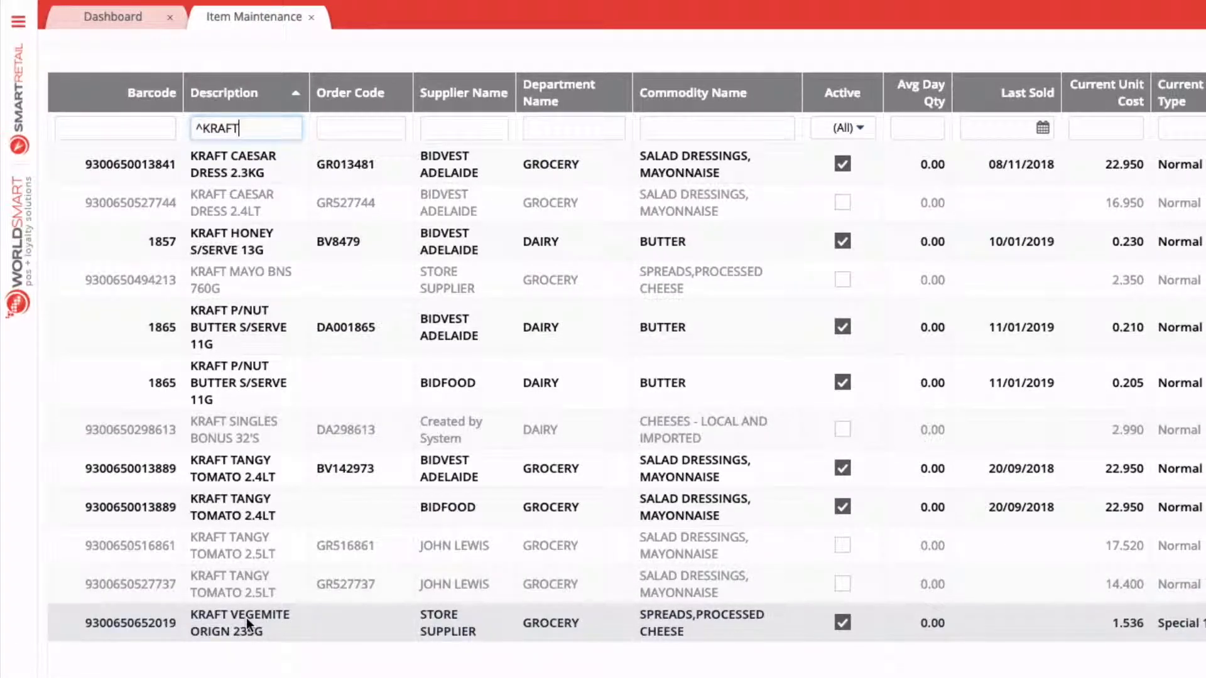
double_click(239, 623)
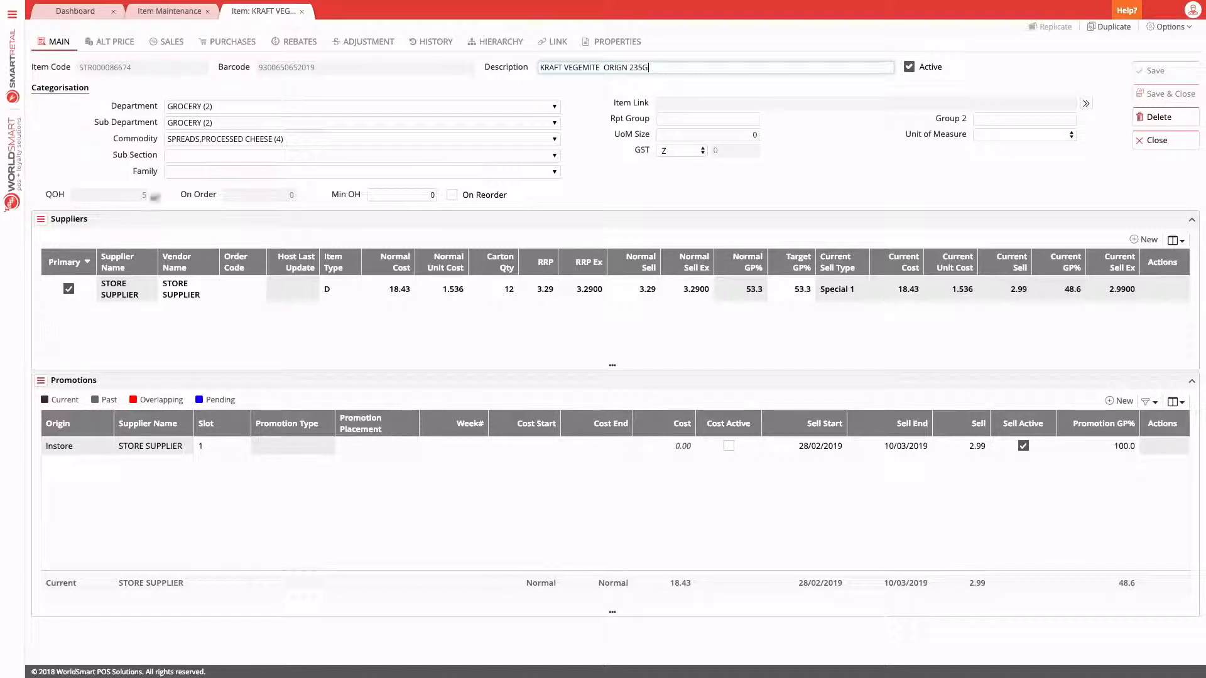
Step: Show the Vegemite item's Adjustment tab listing its past stock adjustments
left_click(368, 42)
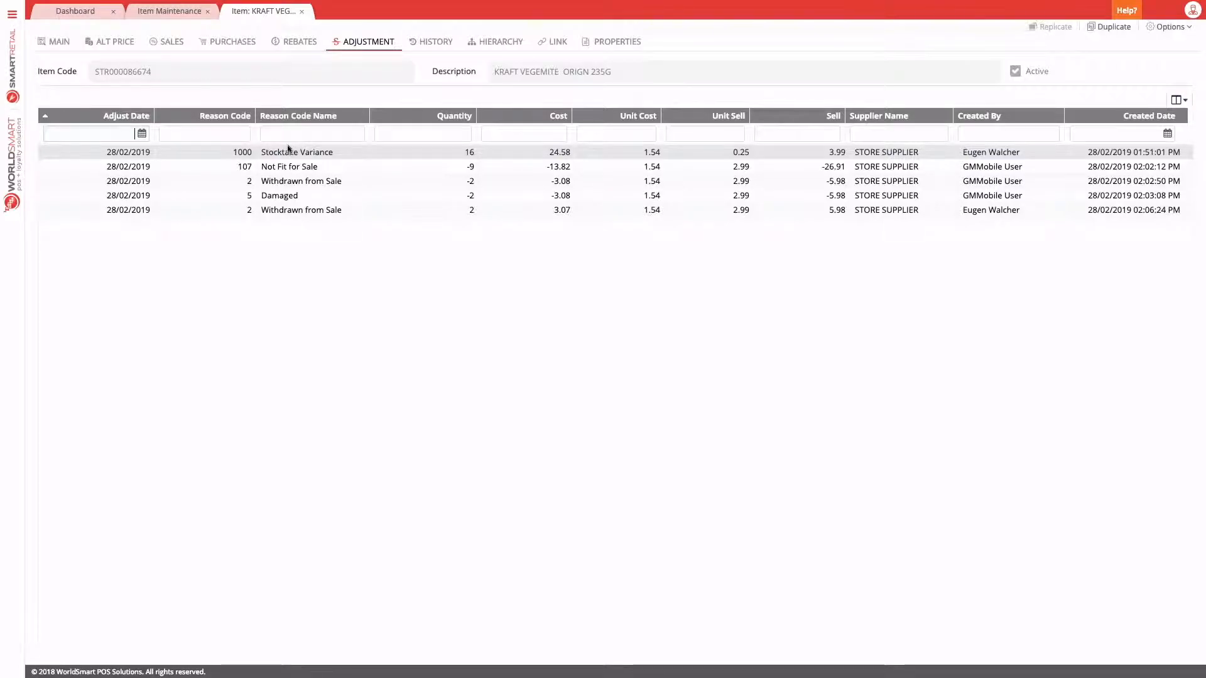
left_click(301, 210)
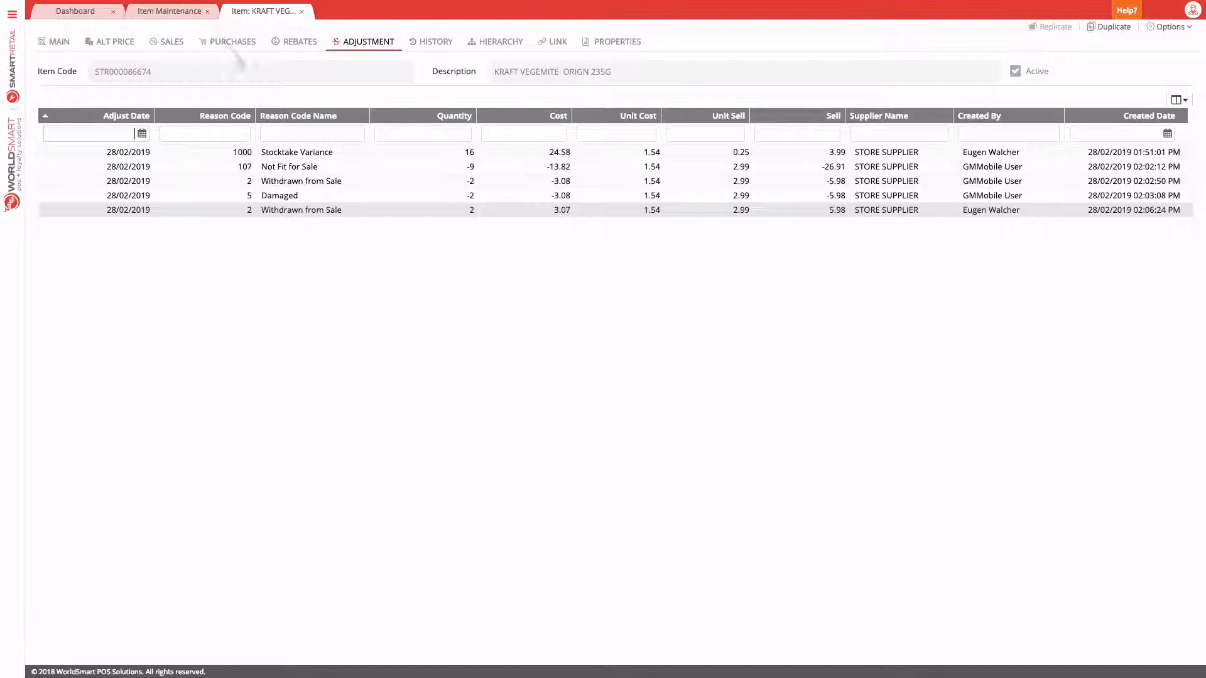
Step: Find and launch the Stock Adjustments screen from the side menu search 'adjus'
left_click(13, 14)
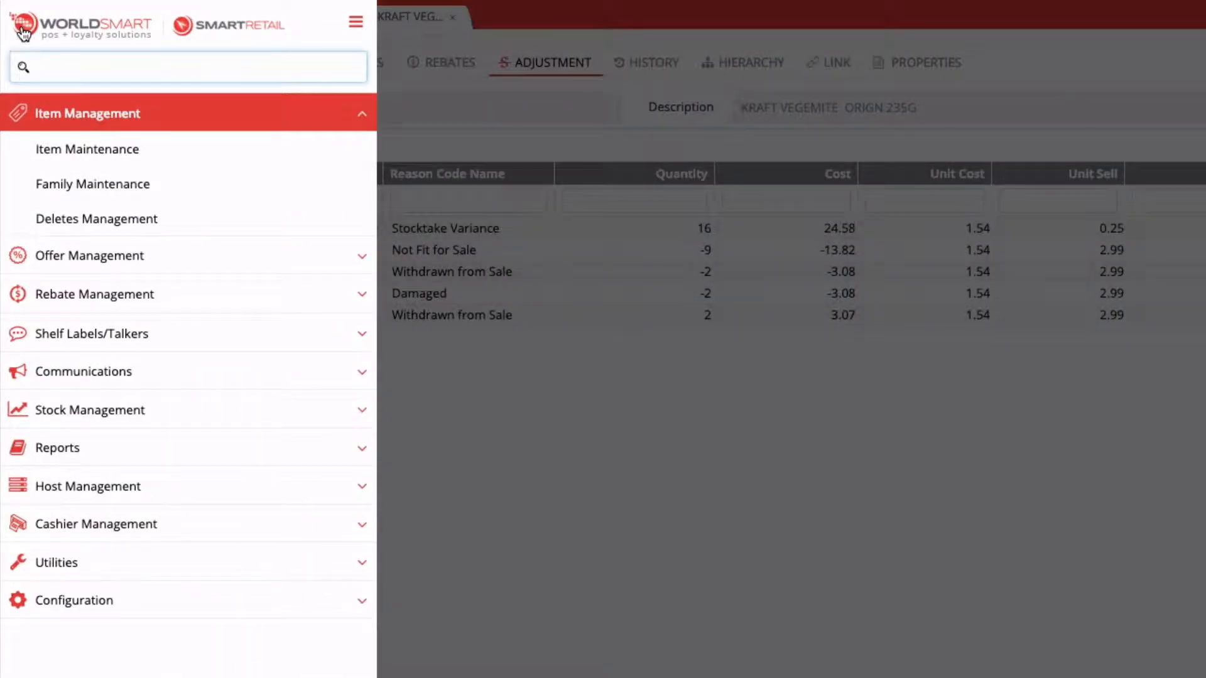
type("adjust")
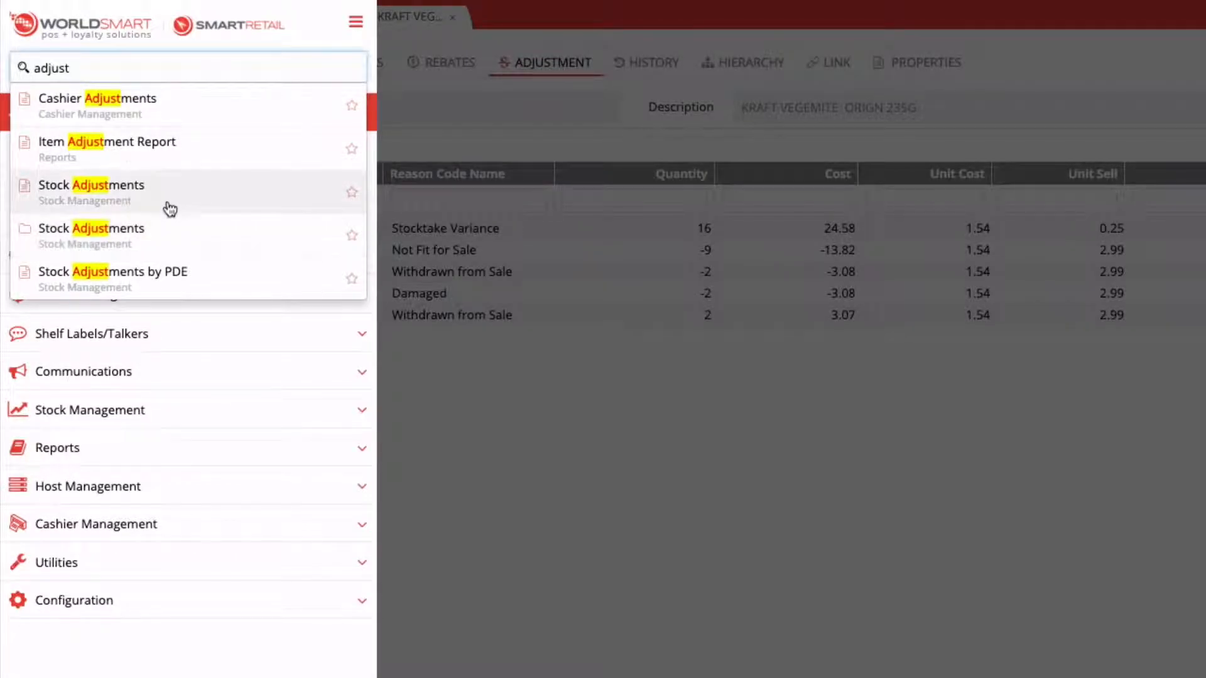
left_click(92, 191)
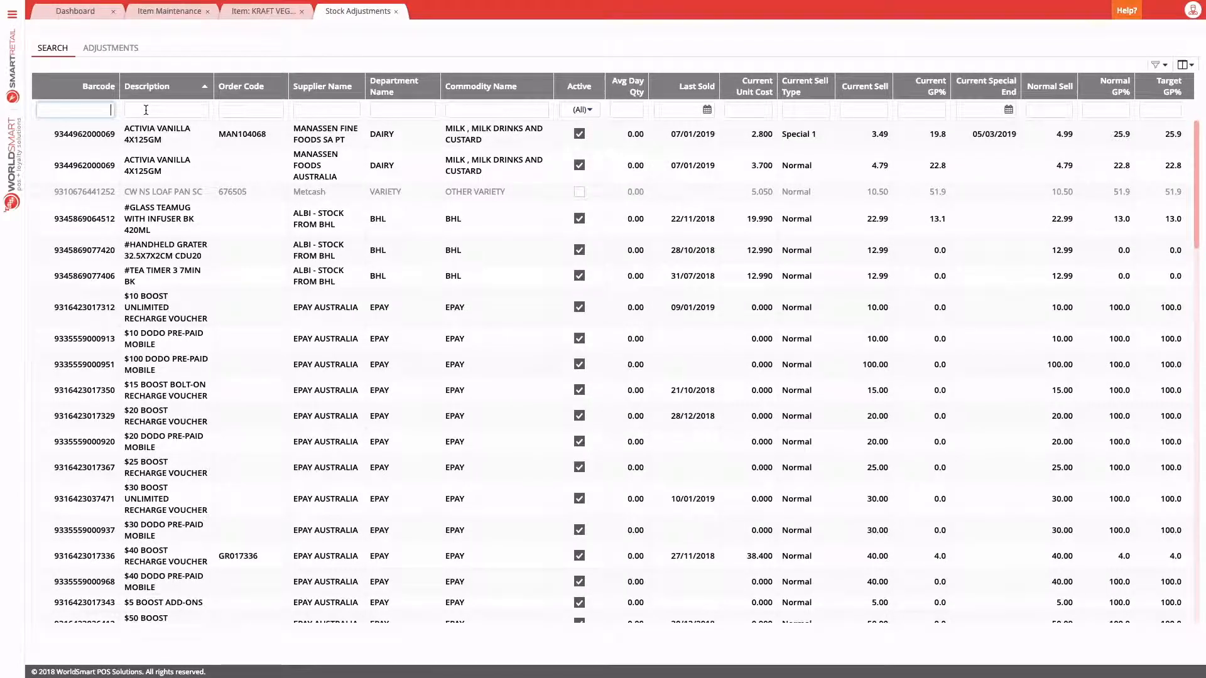
Step: Filter the Stock Adjustments list by Description ^KRAFT to reach the Vegemite item
left_click(166, 109)
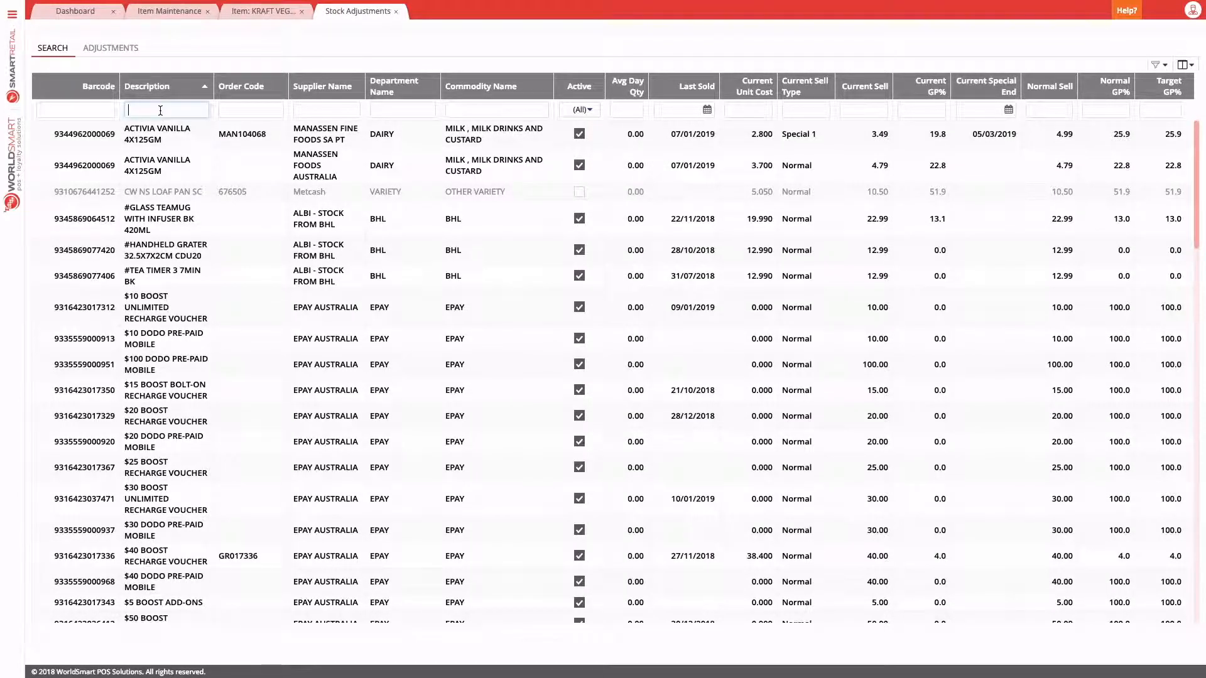
type("^")
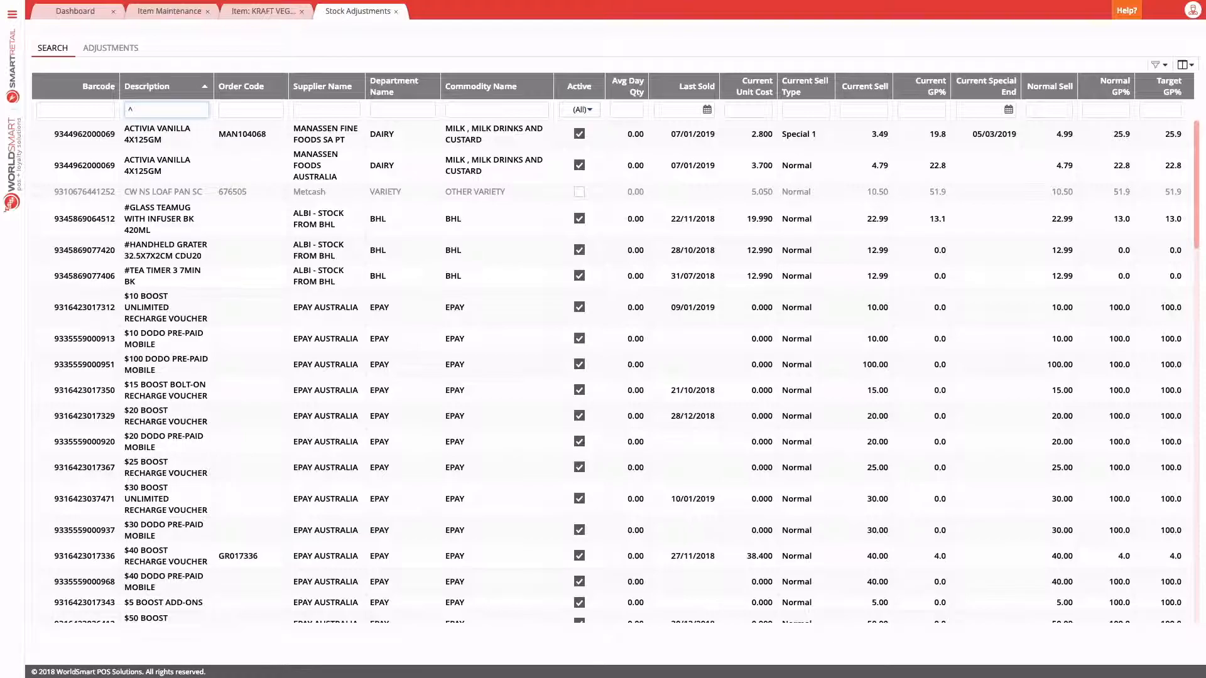
type("KRAFT")
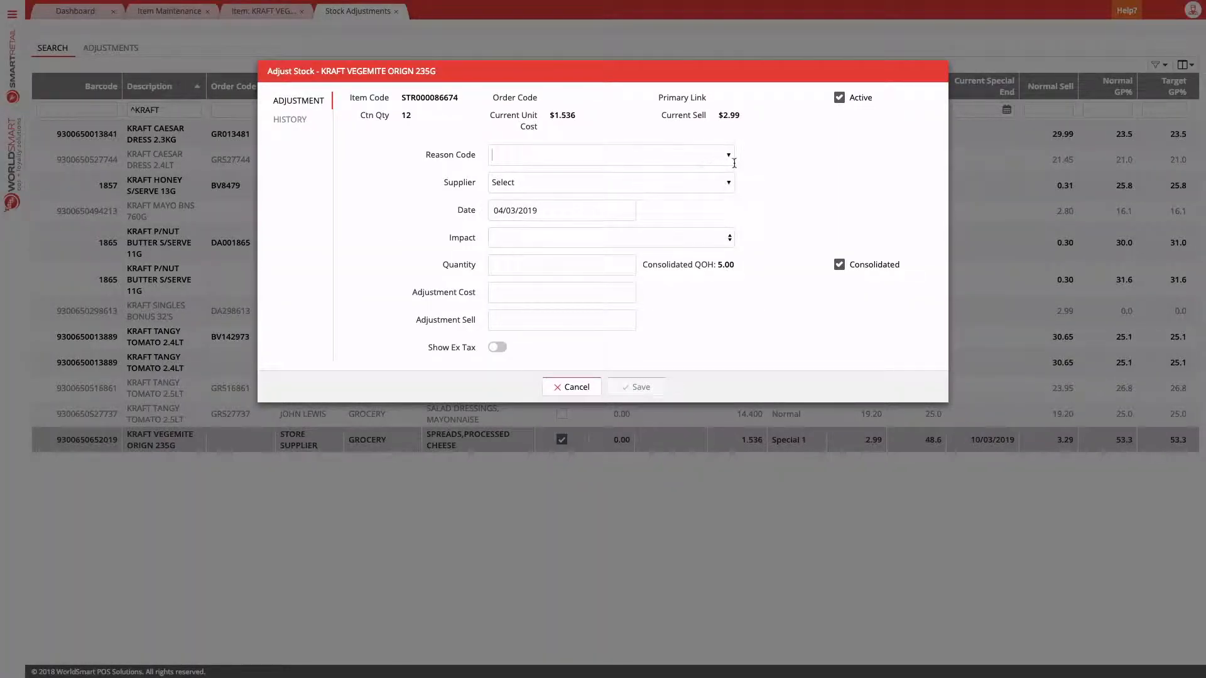
Step: Set Reason Code 5-Damaged and supplier STORE SUPPLIER in the Adjust Stock dialog
left_click(609, 155)
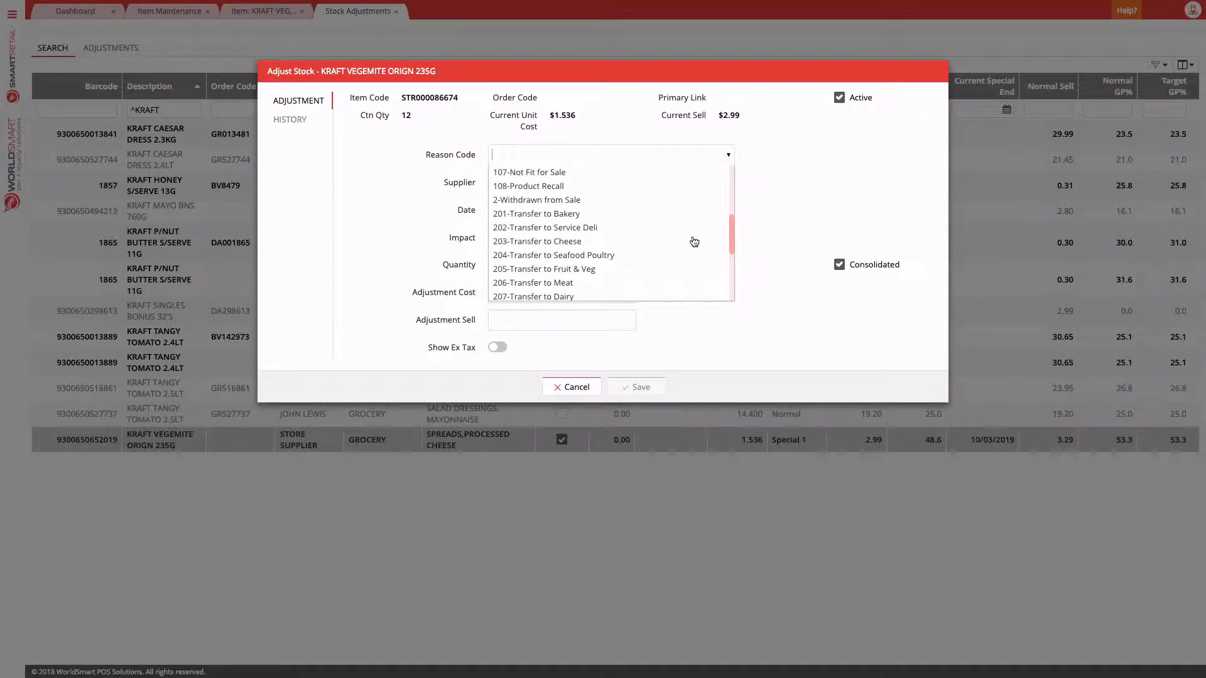
scroll("down", 3)
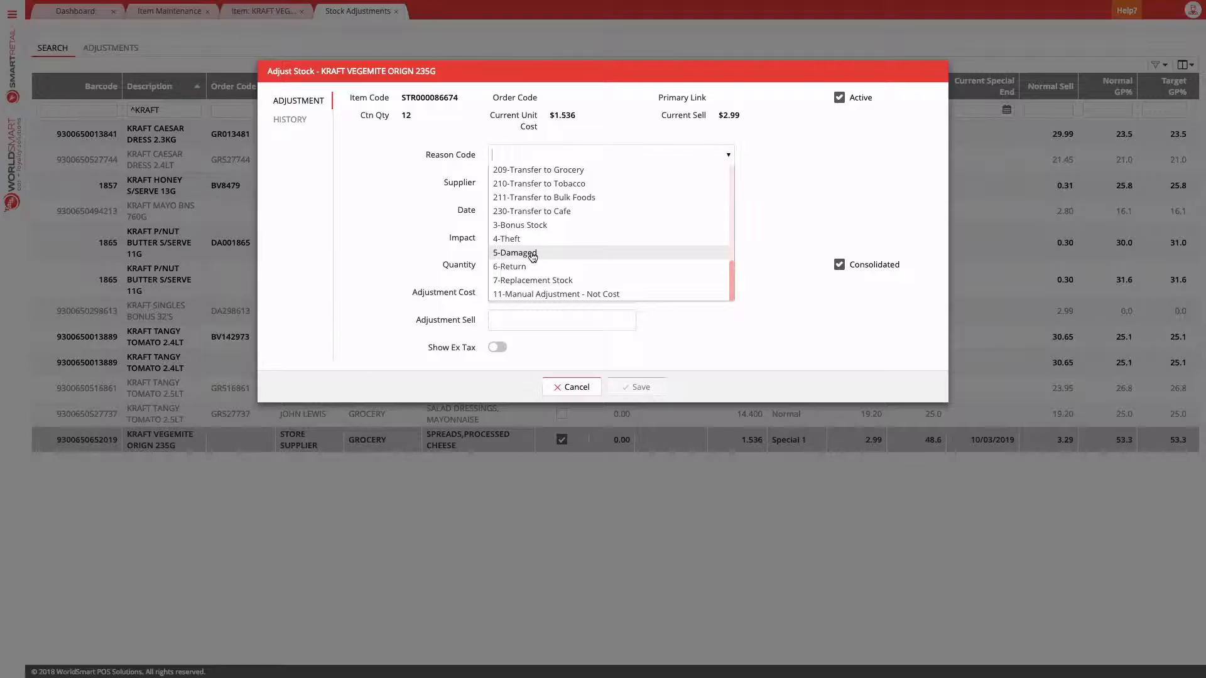
left_click(514, 252)
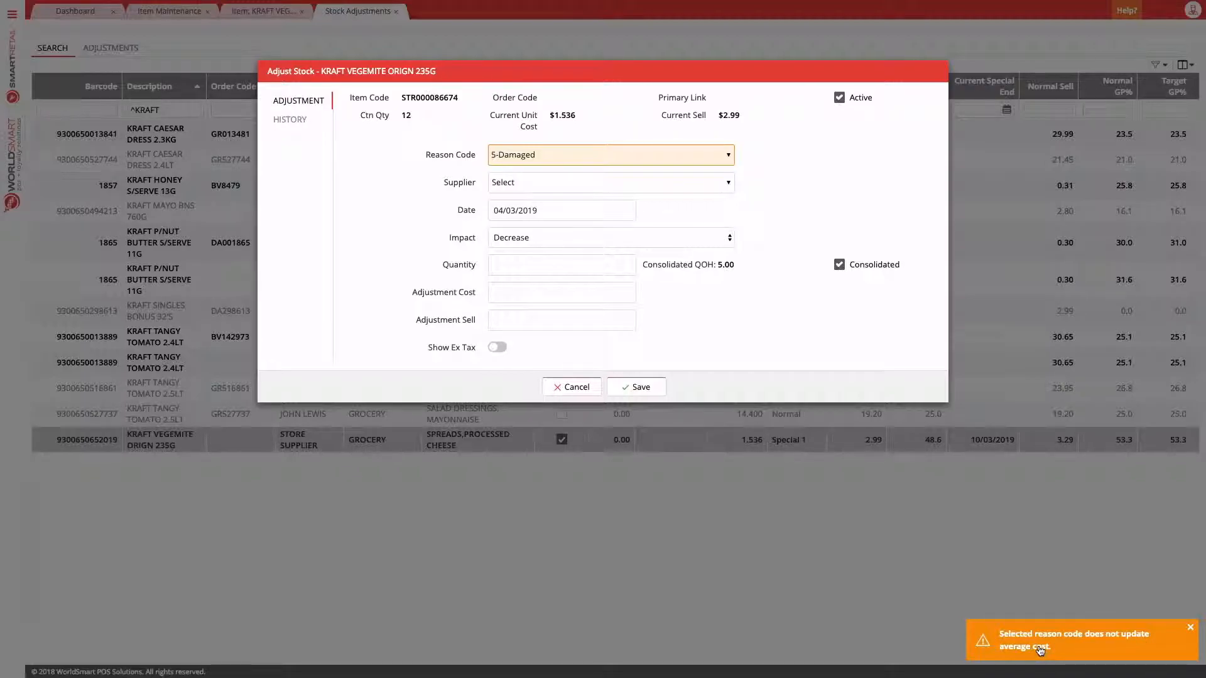
left_click(609, 182)
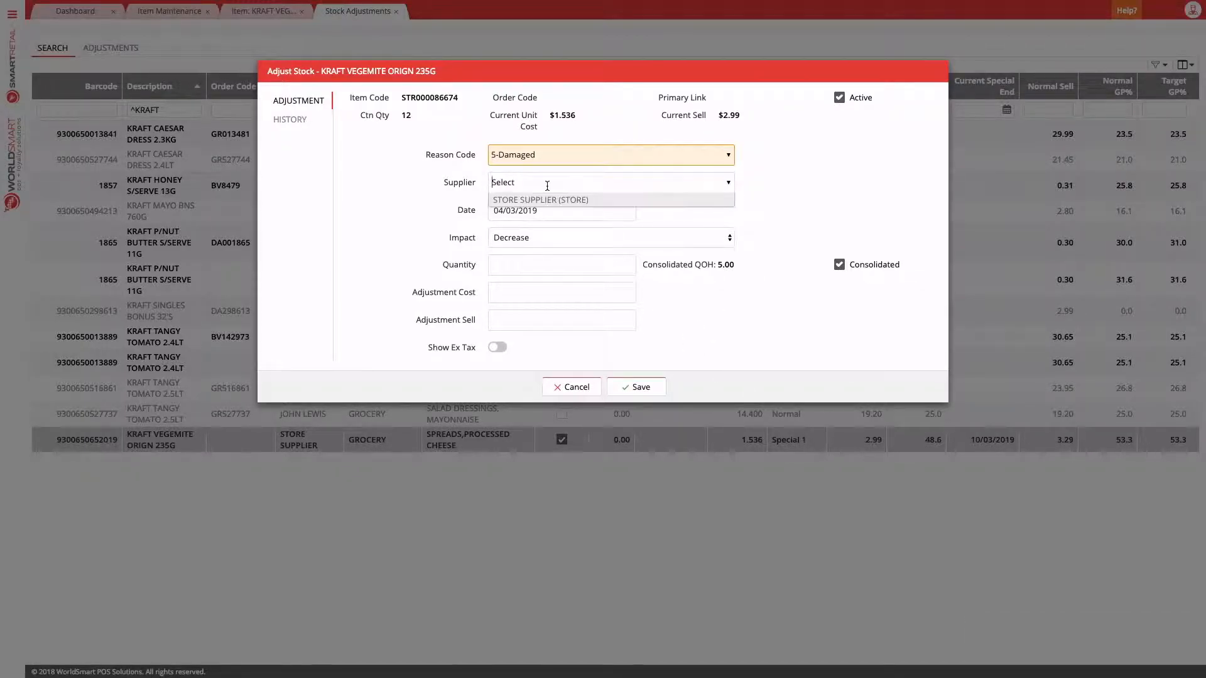
left_click(540, 200)
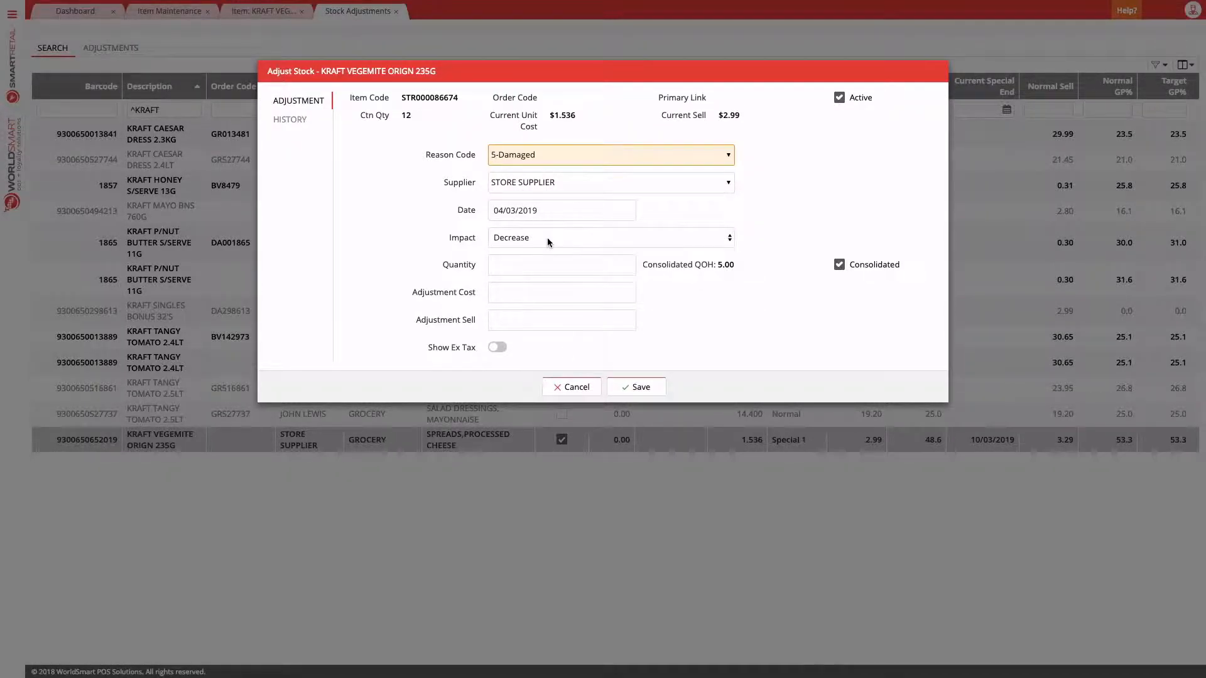
Step: Keep Impact as Decrease, enter Quantity 2 and save the damaged-stock adjustment
left_click(611, 237)
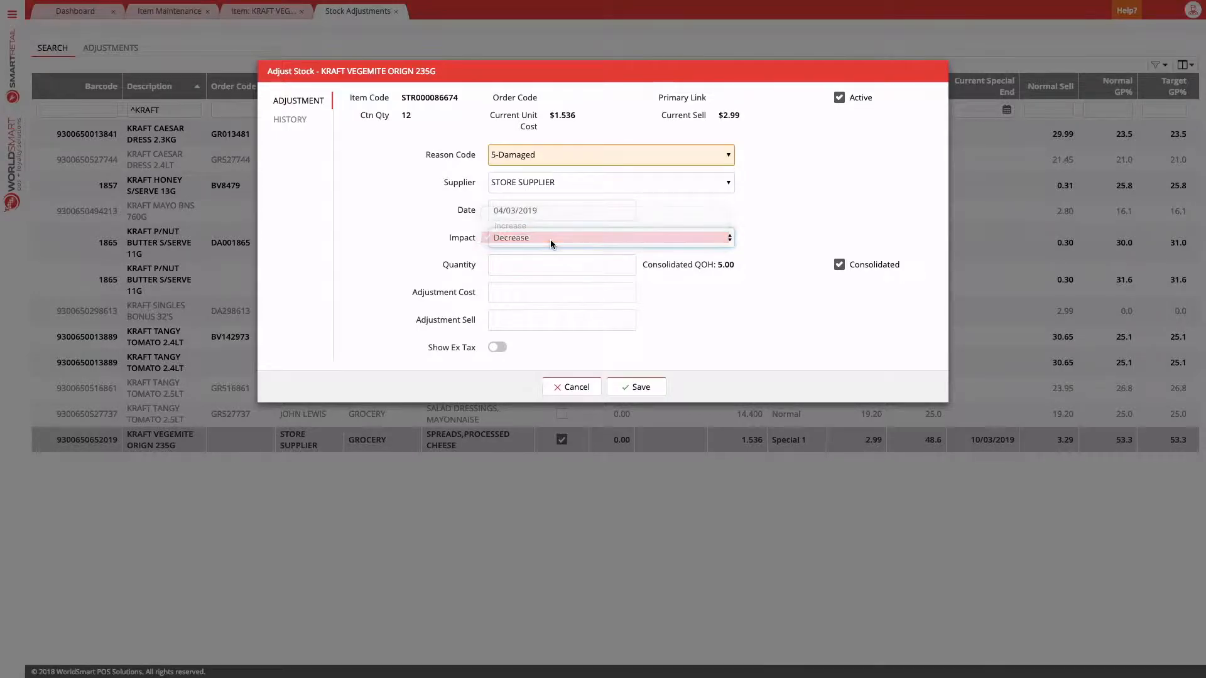
left_click(510, 238)
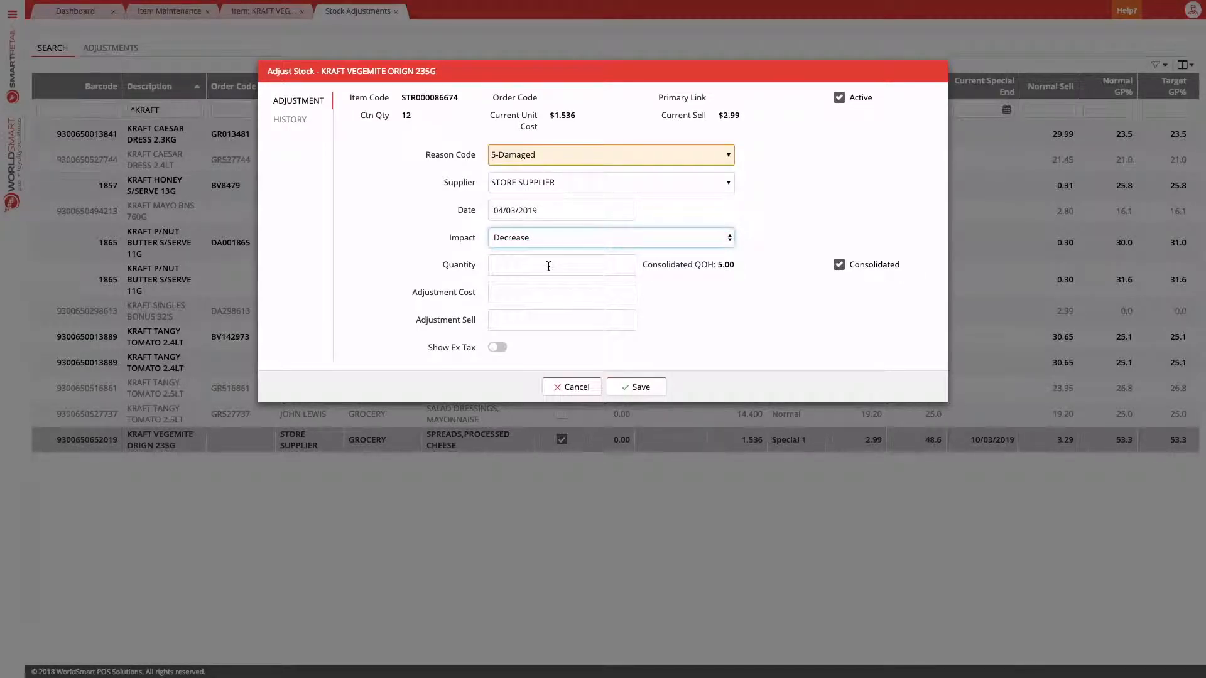
mouse_move(696, 263)
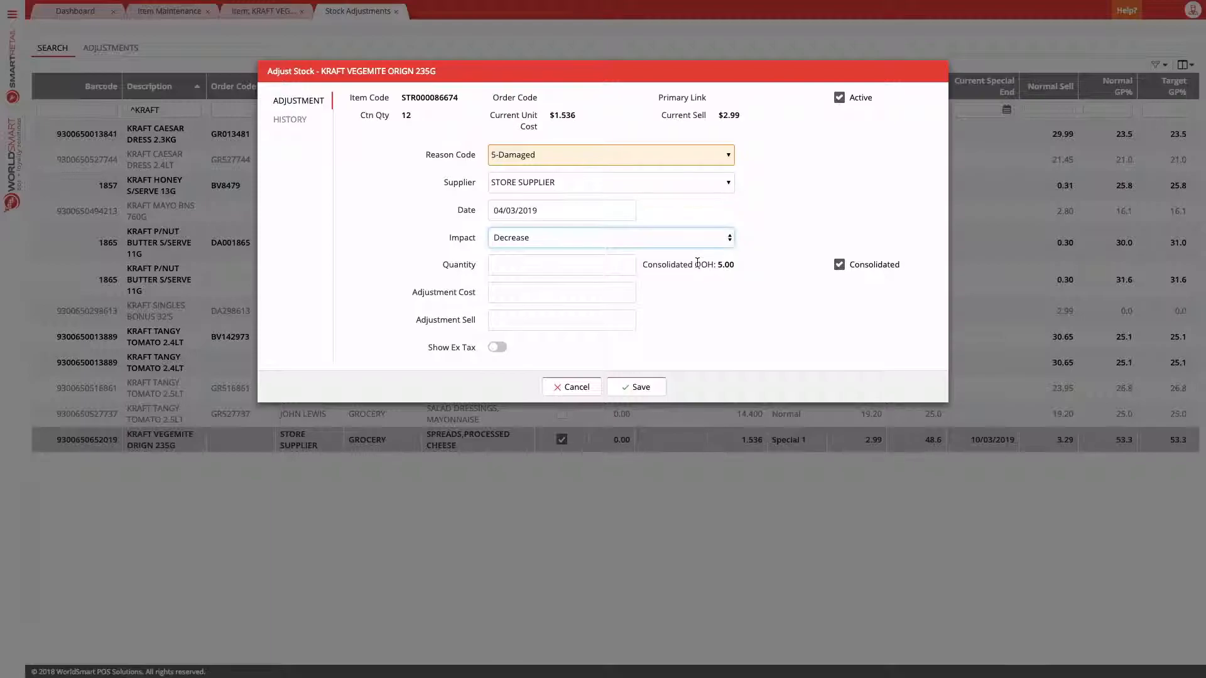
left_click(561, 265)
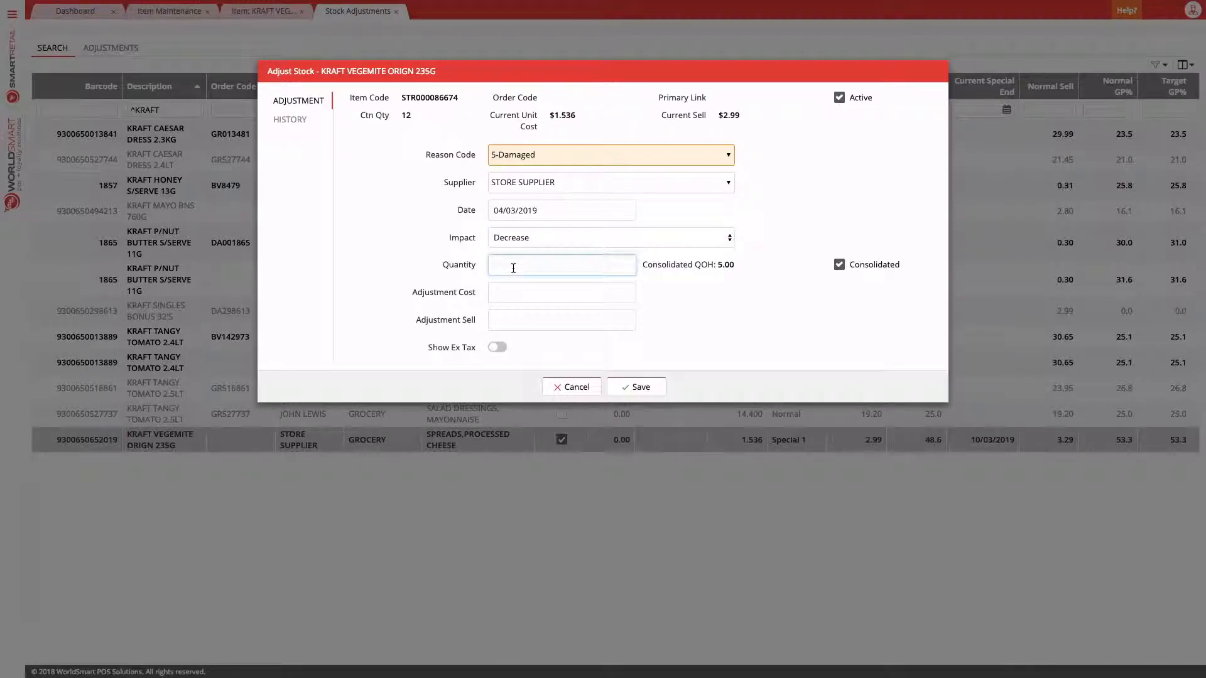
type("2")
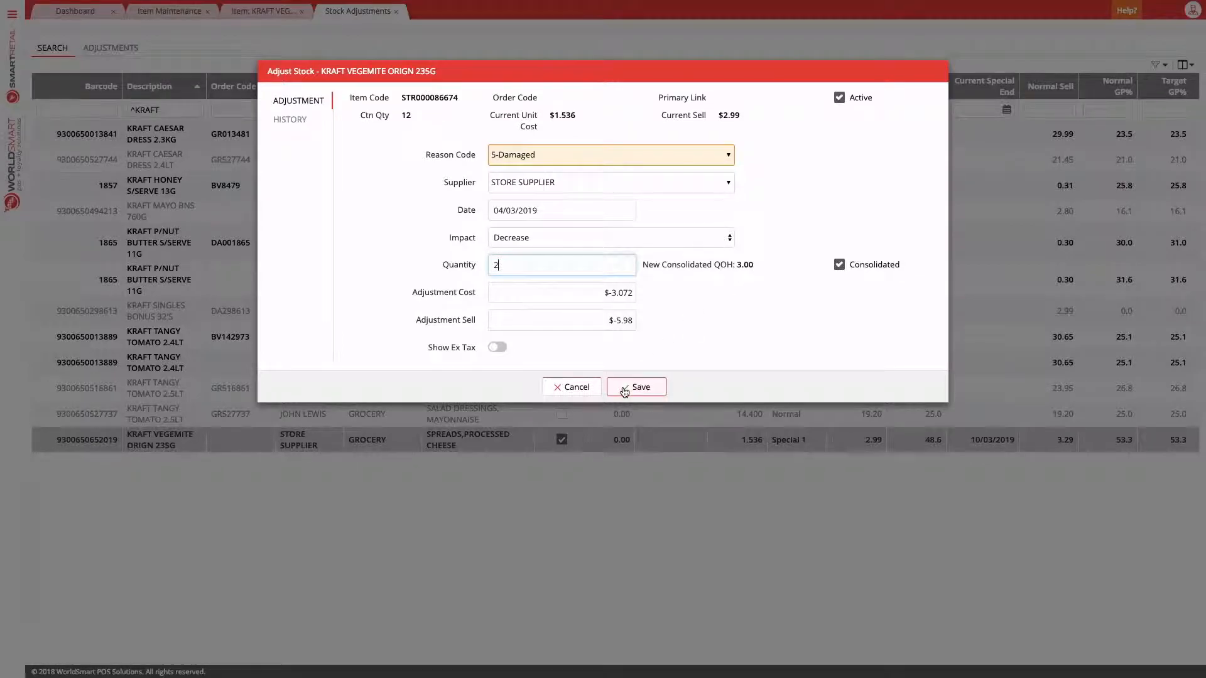
left_click(636, 387)
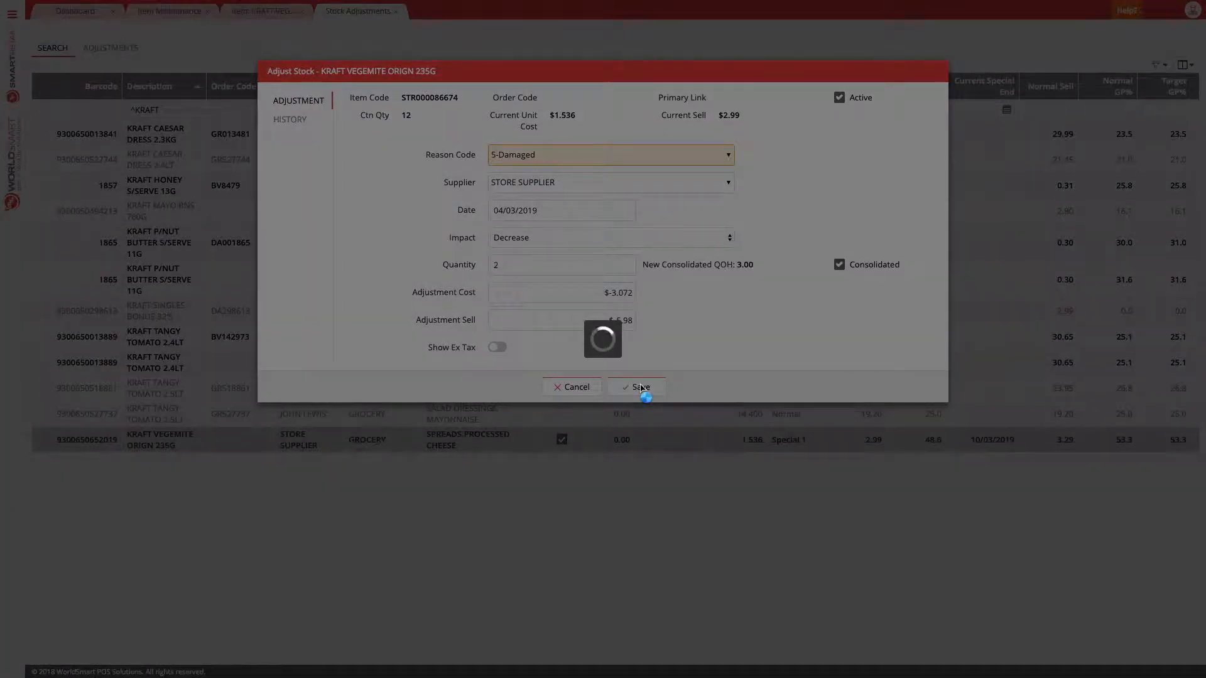
left_click(635, 387)
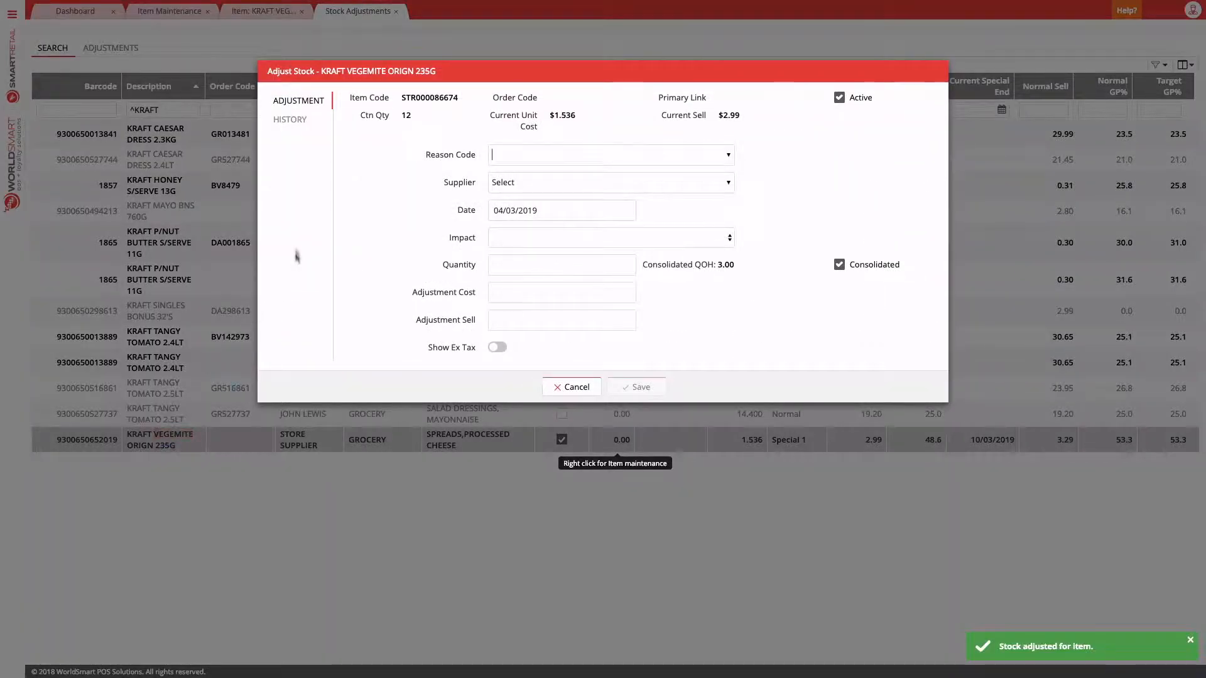
Step: View the History tab showing the 04/03/2019 damaged −2 entry, then cancel the dialog
left_click(290, 119)
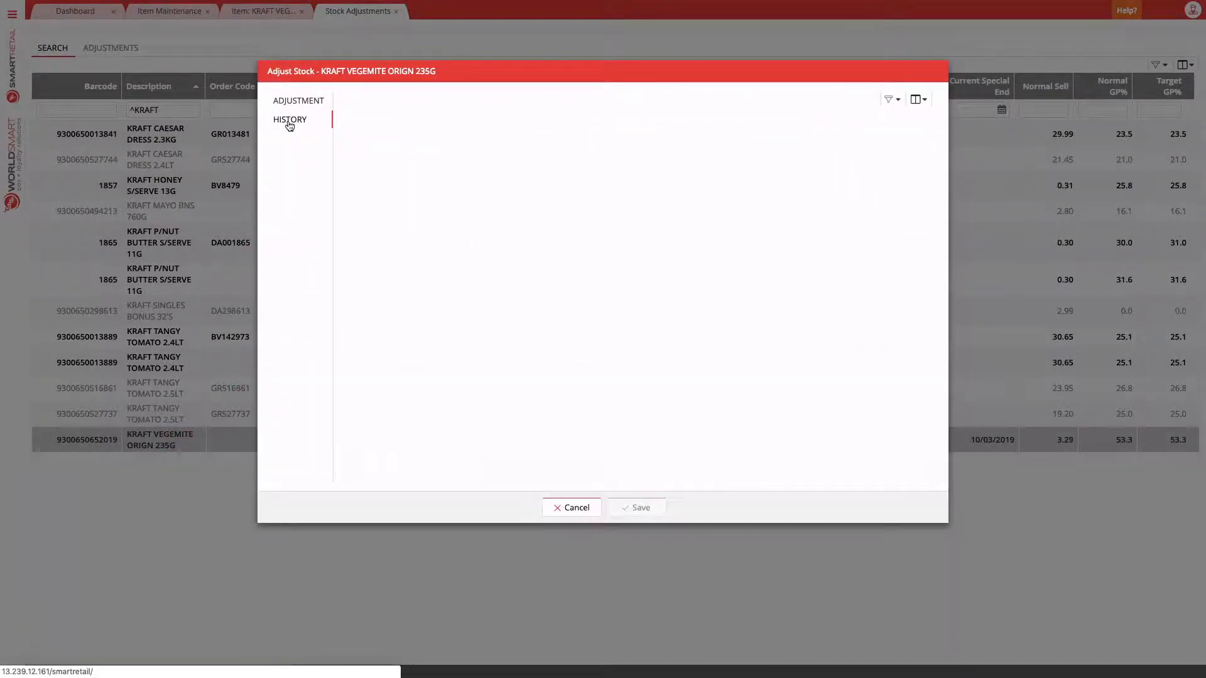
left_click(291, 120)
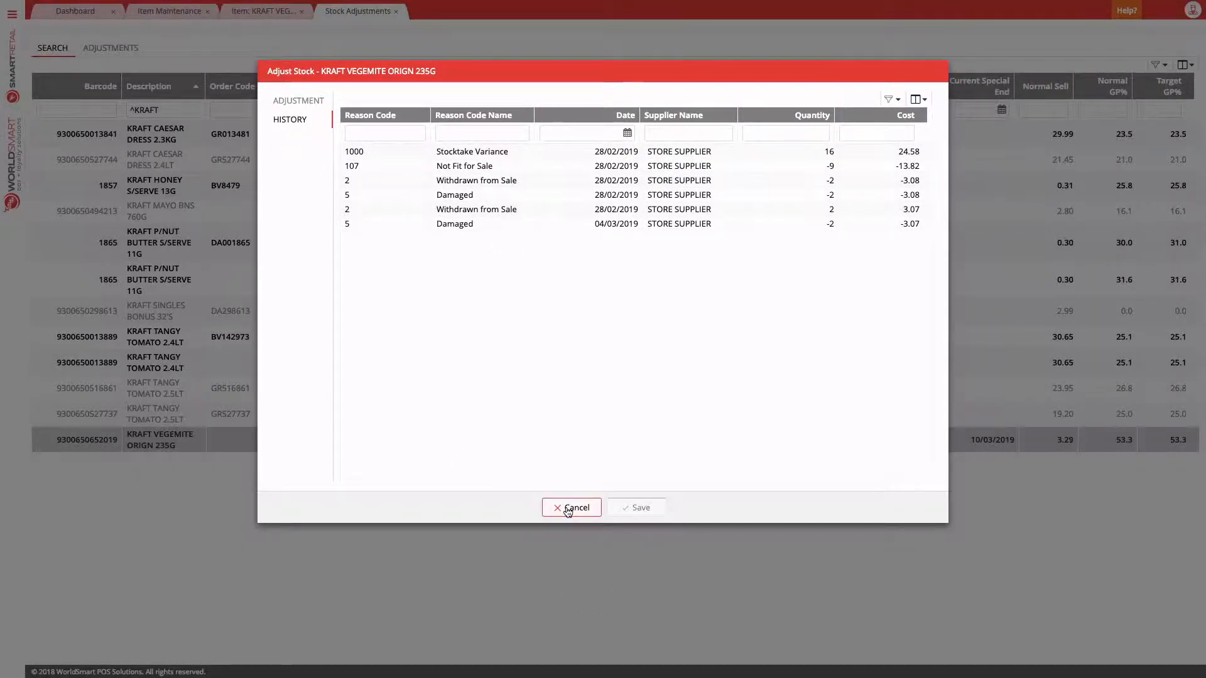
left_click(570, 507)
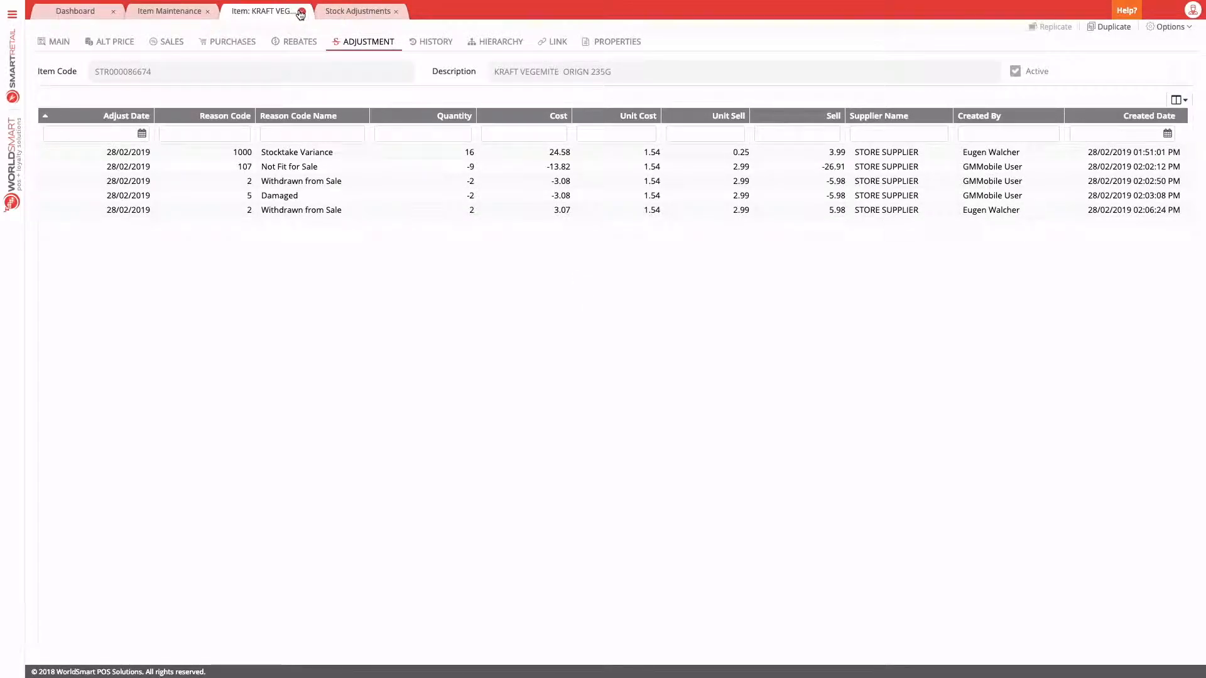
Step: Close the Item: KRAFT VEGEMITE tab, returning to the Kraft item list
left_click(302, 11)
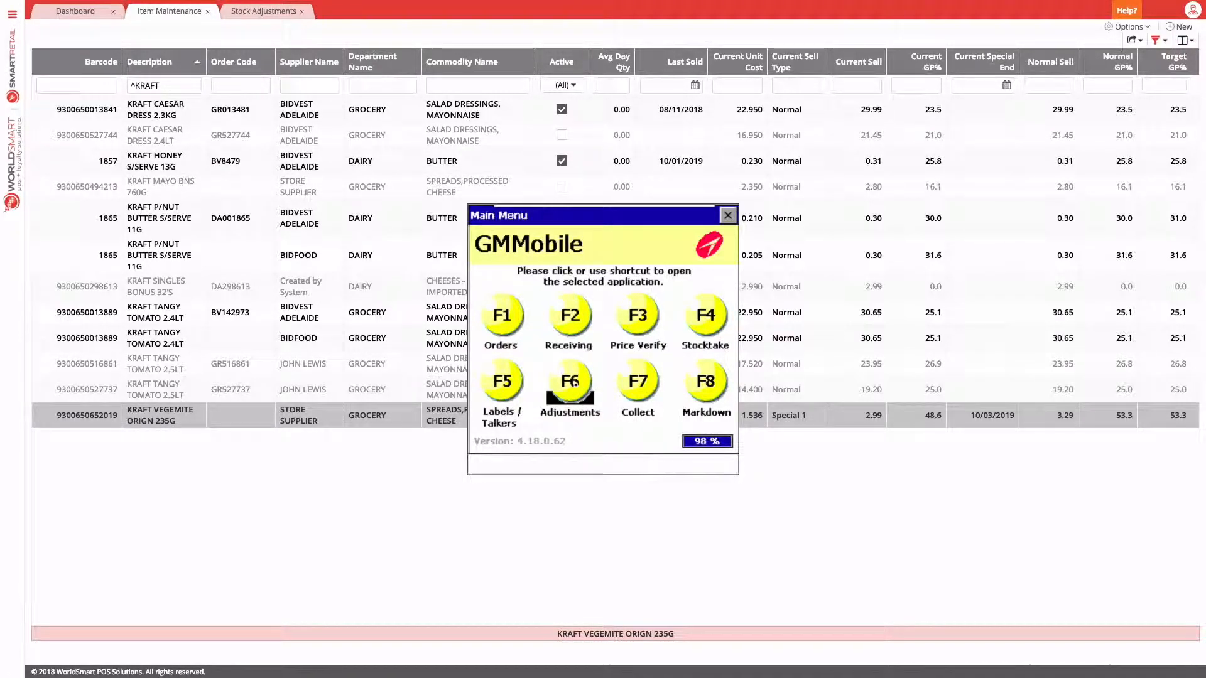
Step: Start GMMobile F6 Adjustments with reason code 107 Not Fit for Sale and continue
left_click(568, 382)
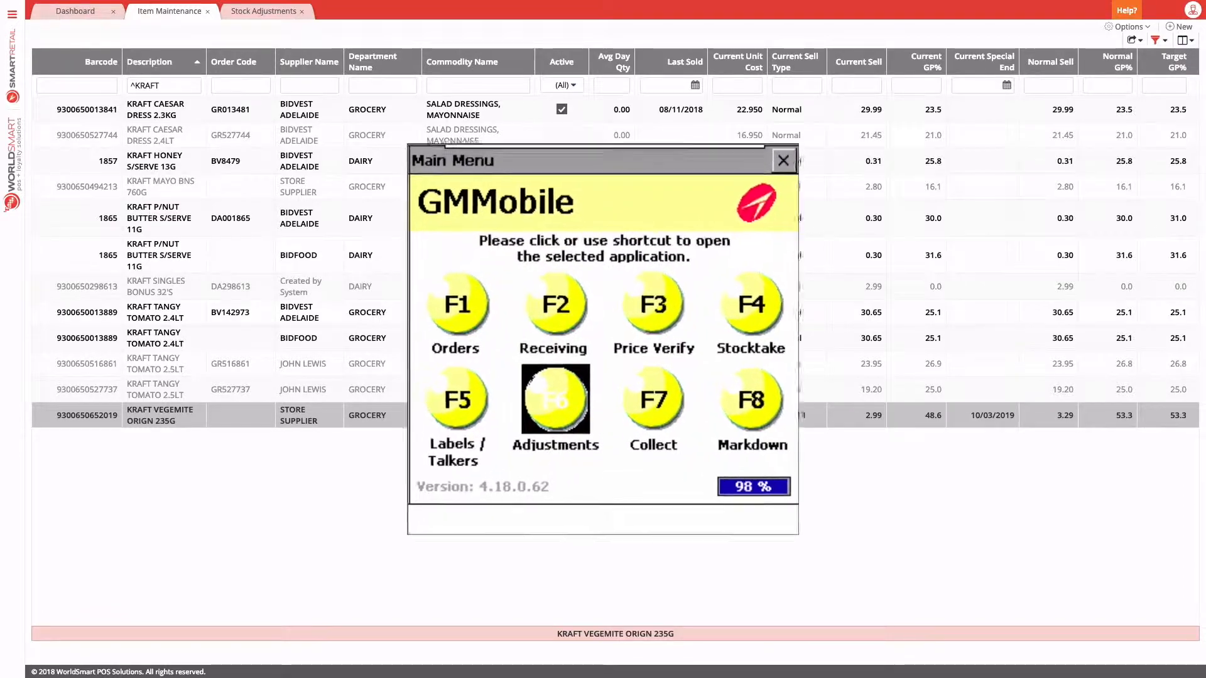
left_click(556, 405)
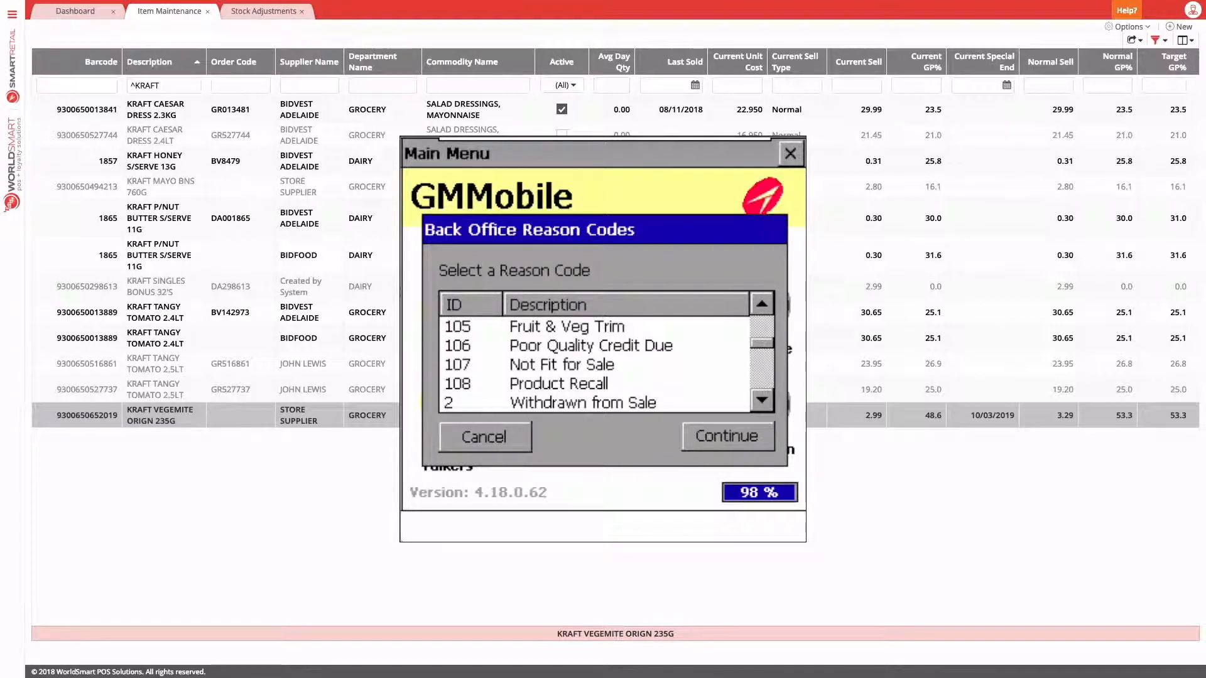
left_click(562, 364)
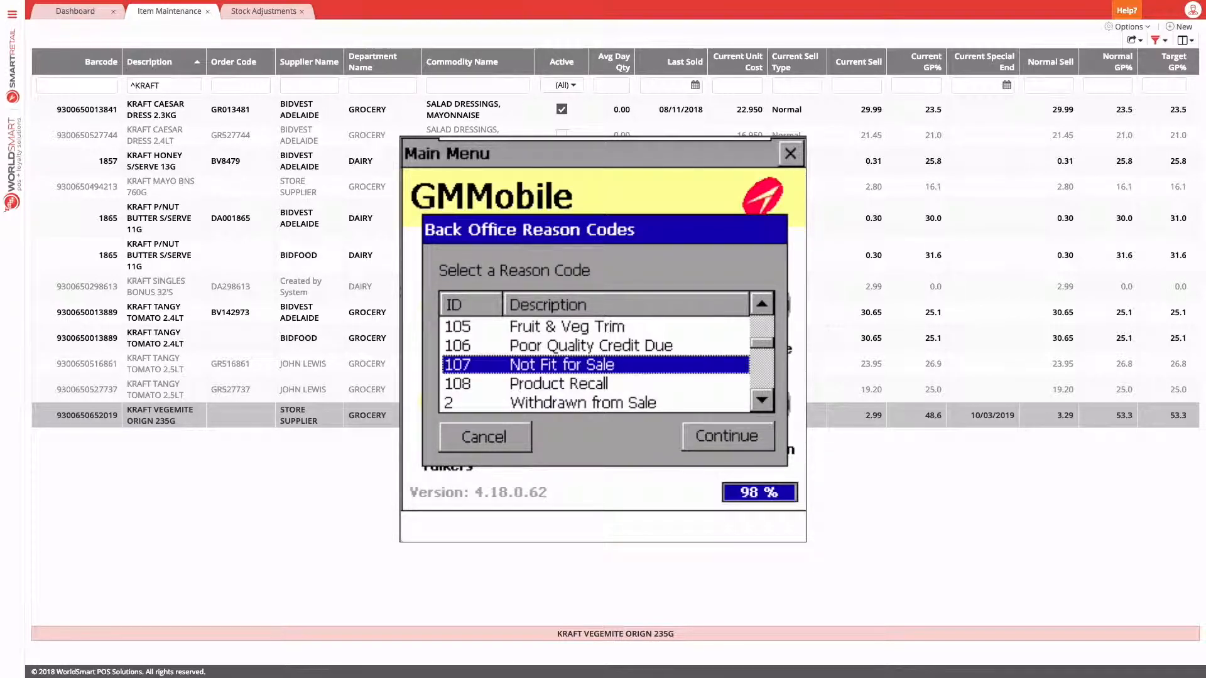
left_click(725, 436)
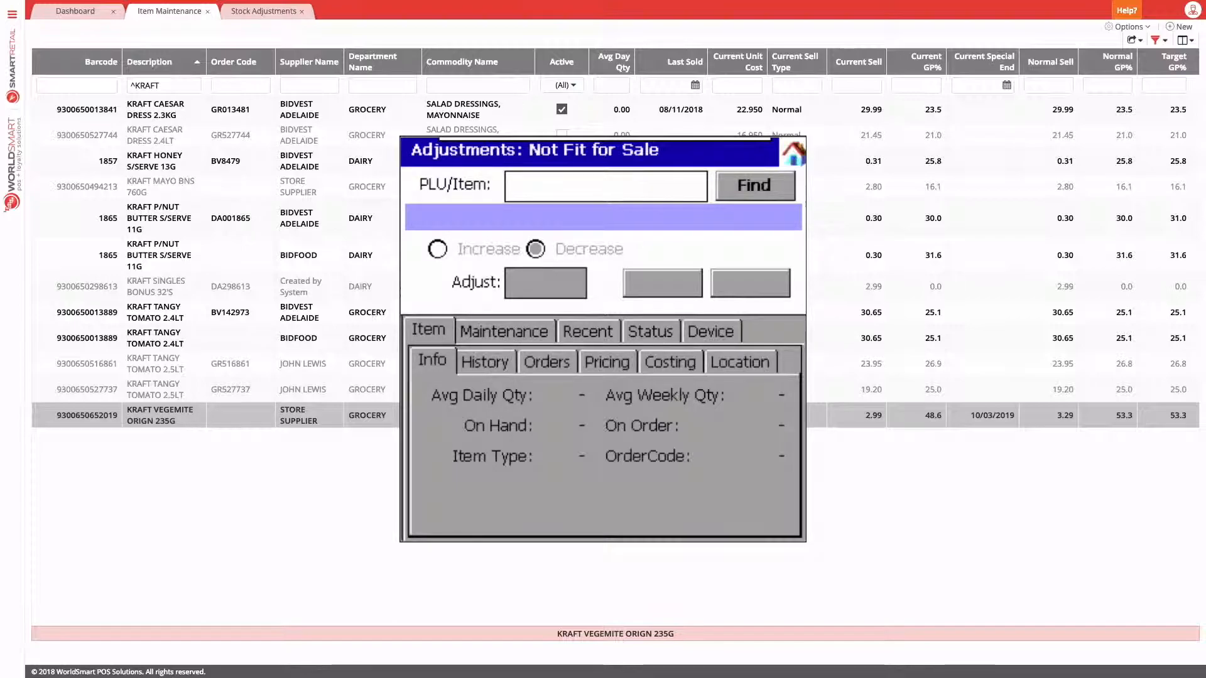
Step: Find the Vegemite item and add a Not Fit for Sale decrease of 9
left_click(754, 186)
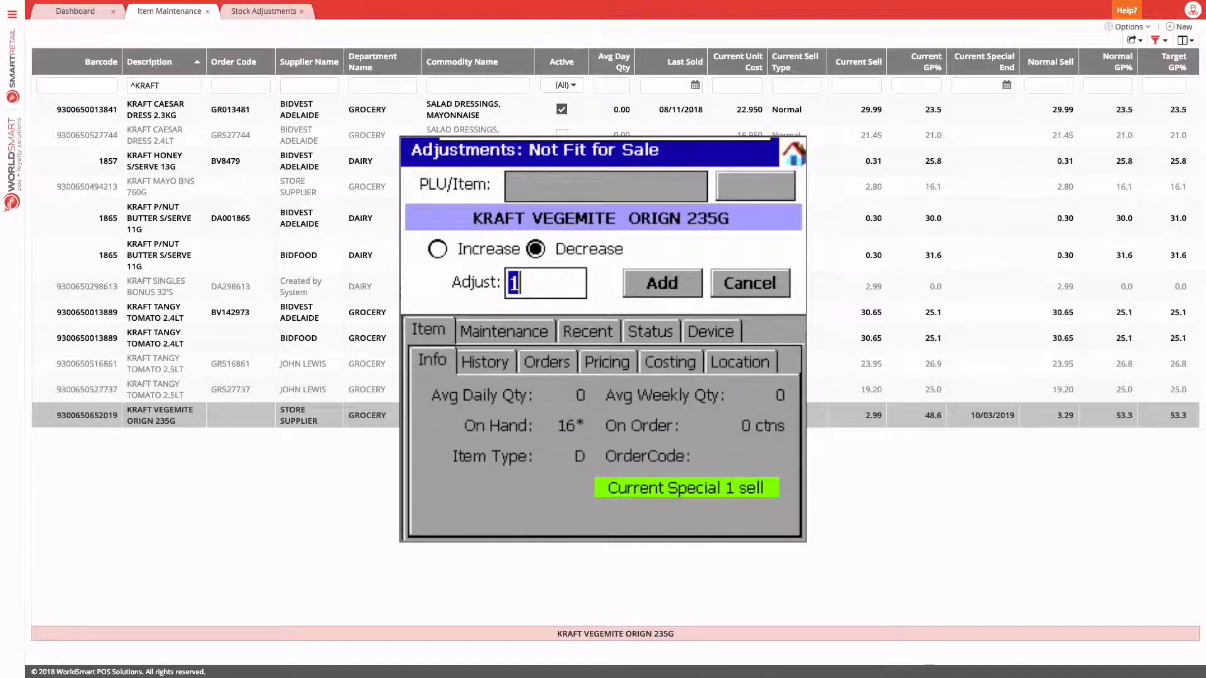
type("9")
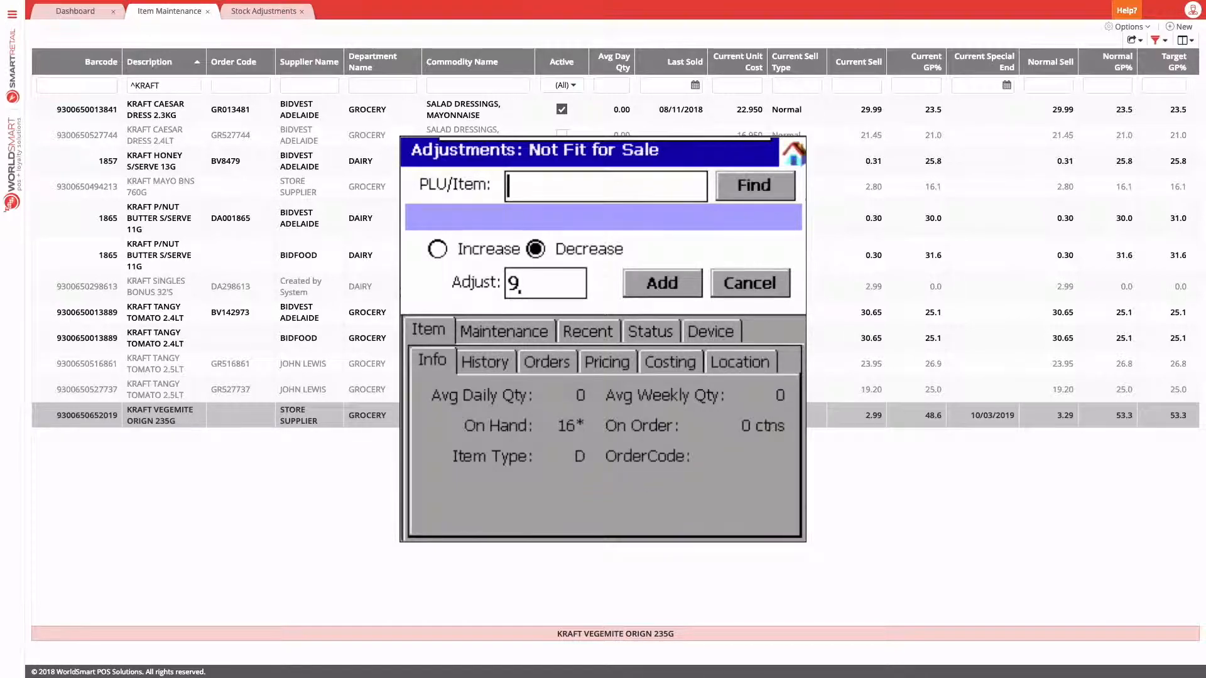
left_click(660, 282)
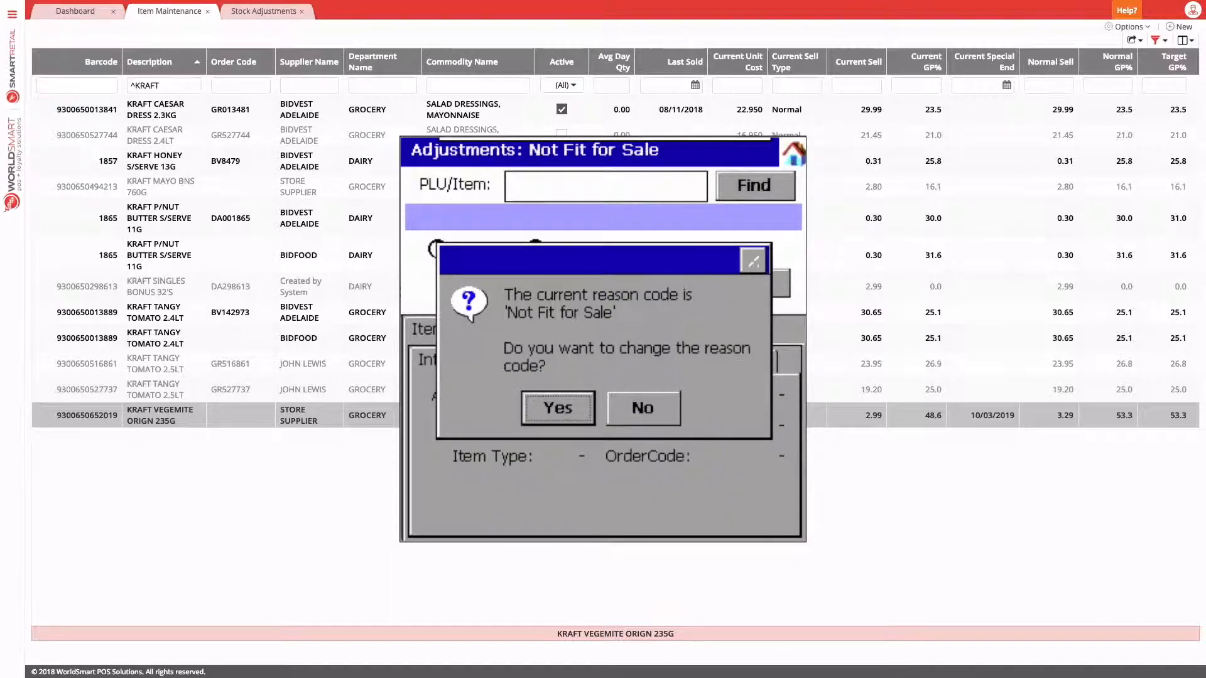
Step: Agree to change the reason and continue with 2 Withdrawn from Sale
left_click(558, 407)
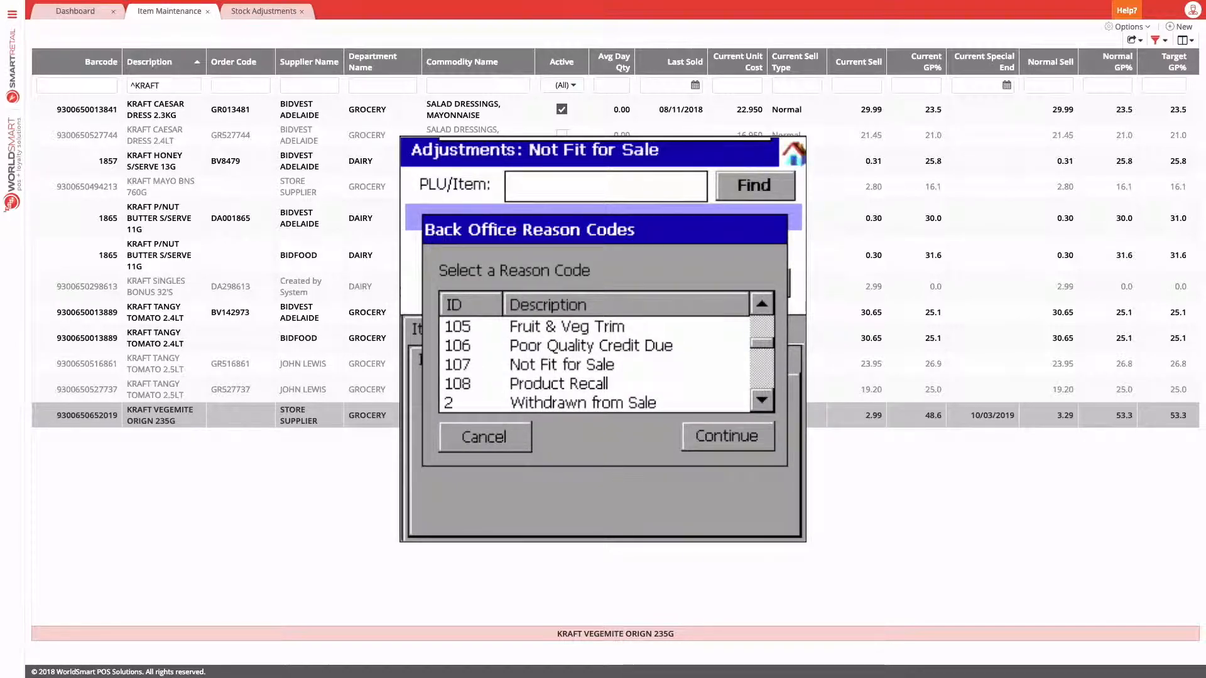
left_click(582, 402)
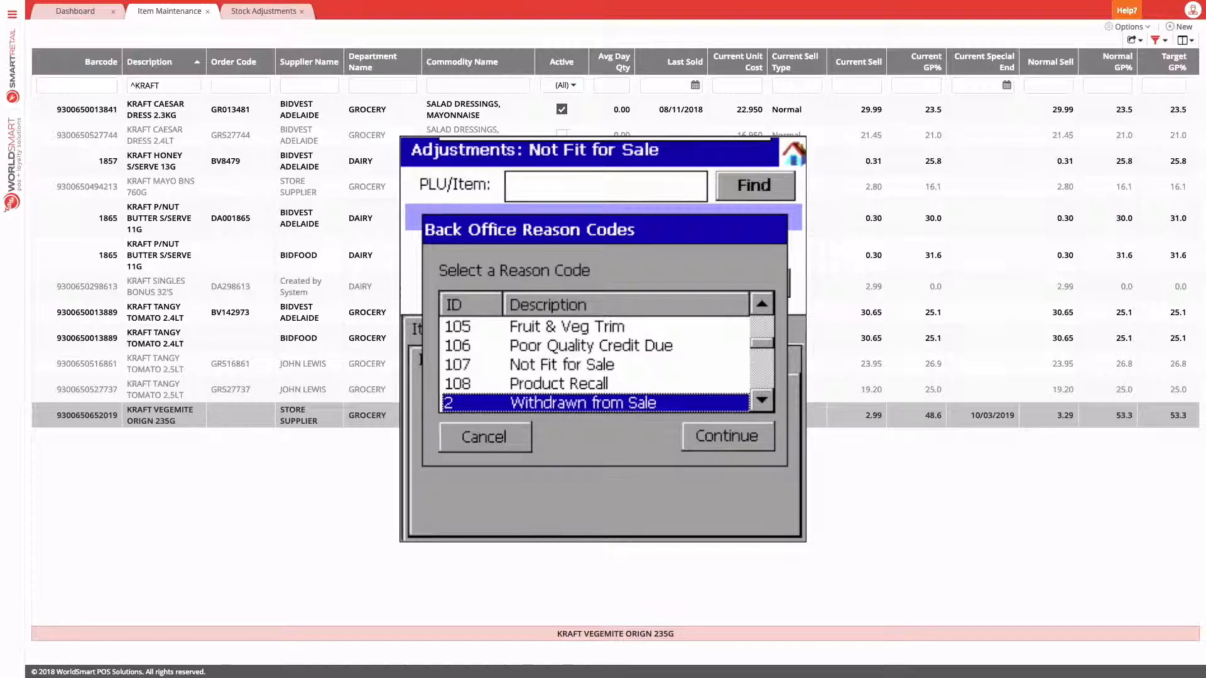
left_click(726, 436)
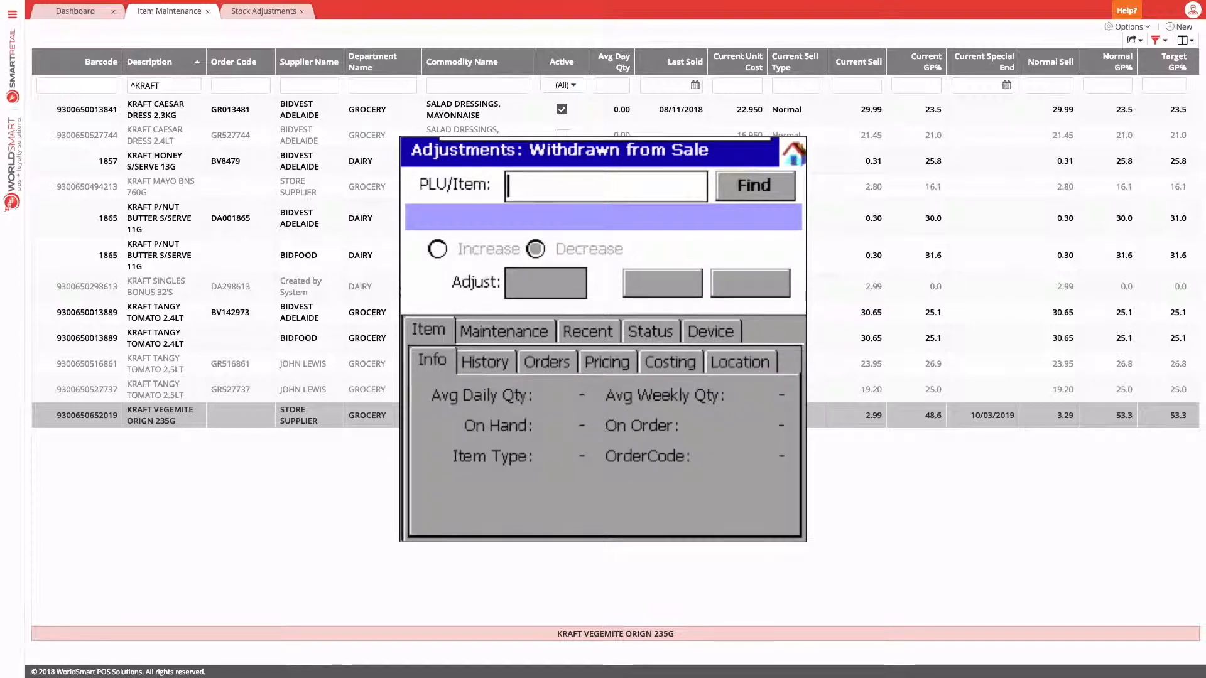
Step: Find the Vegemite item, enter a decrease of 2, then reopen the reason code list
left_click(754, 184)
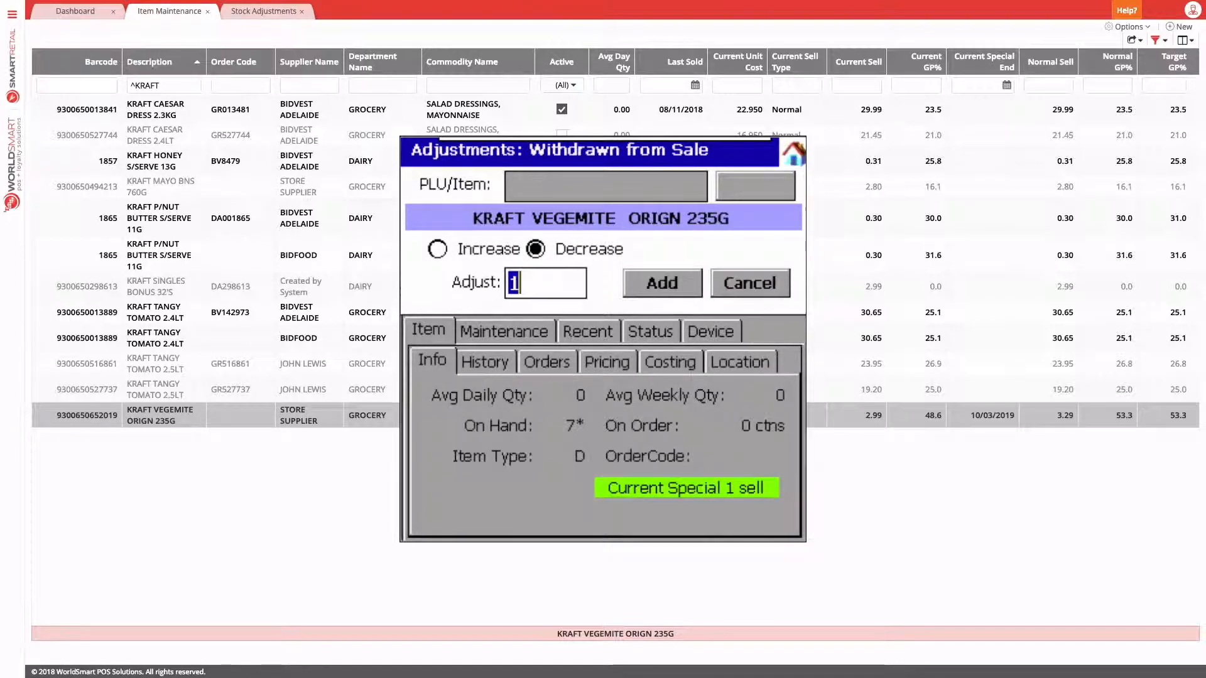
type("2")
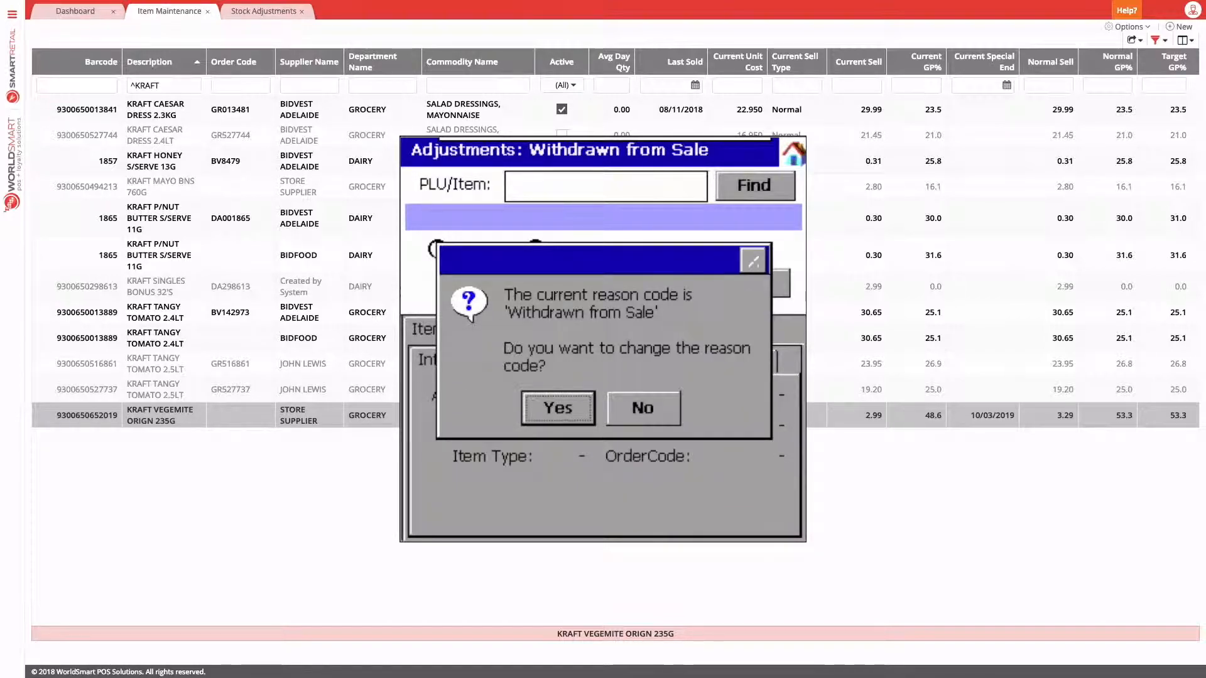
left_click(557, 407)
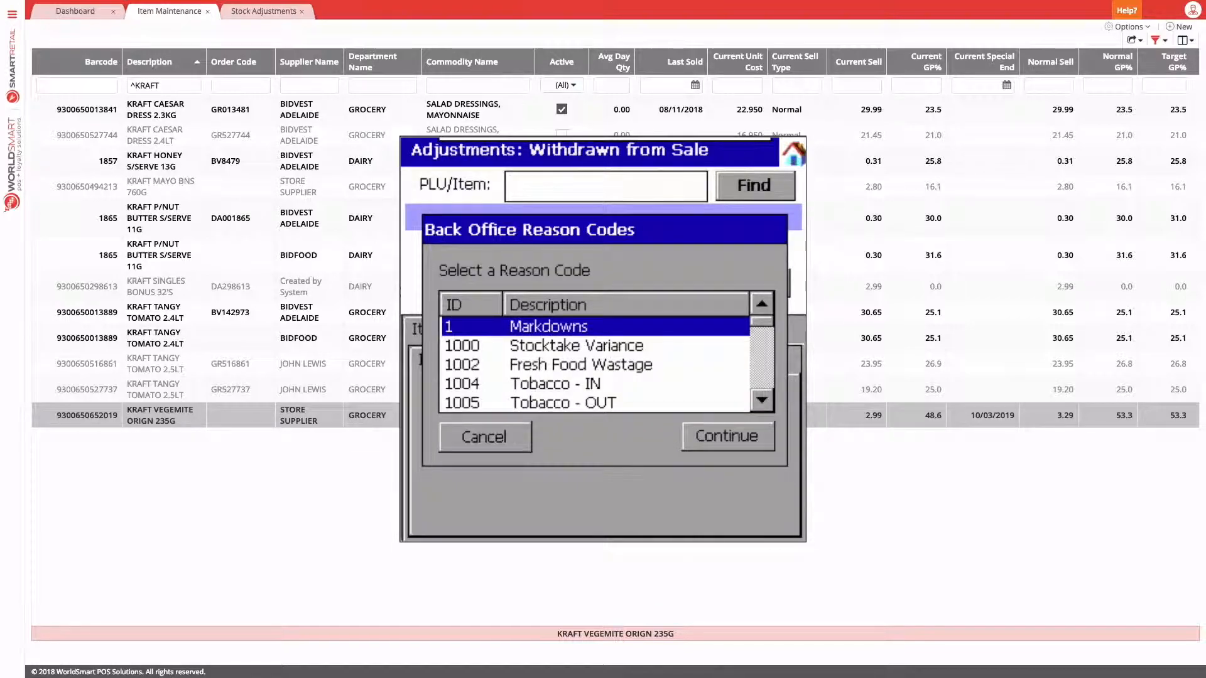
scroll("down", 3)
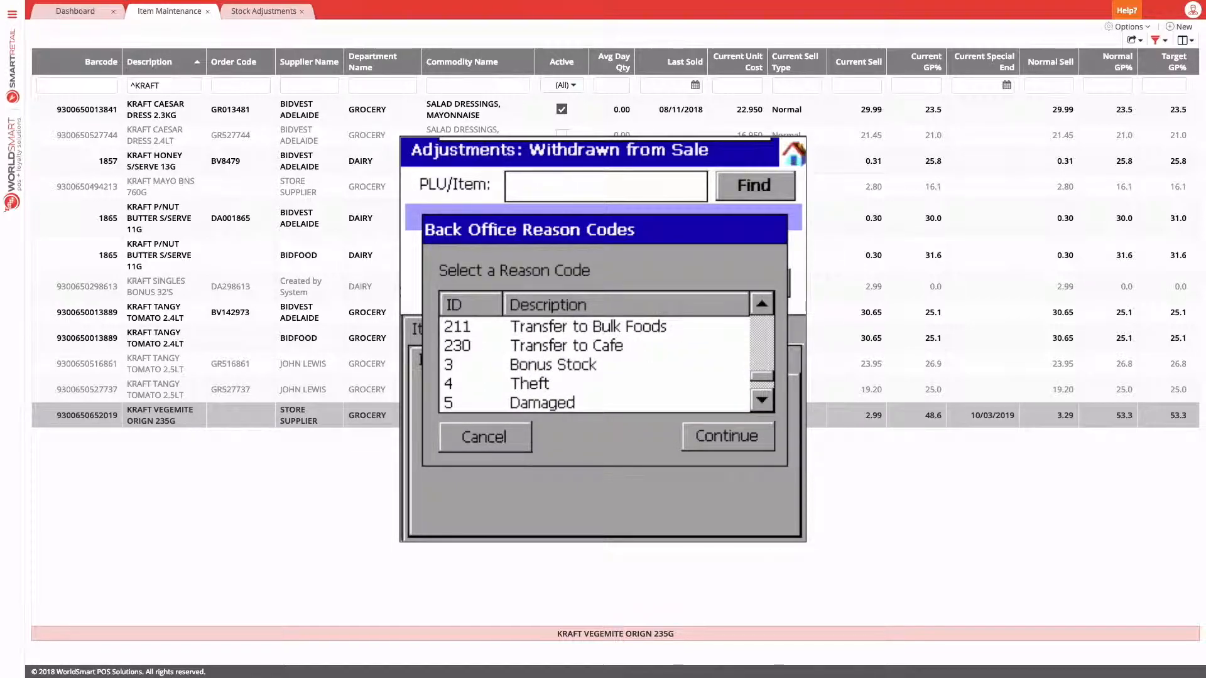